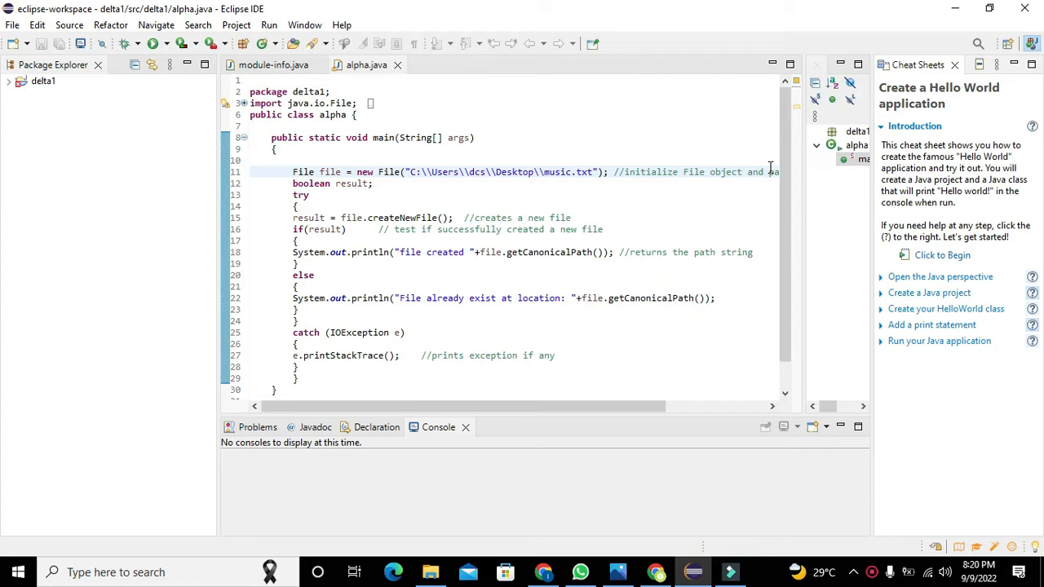
mouse_move(773, 167)
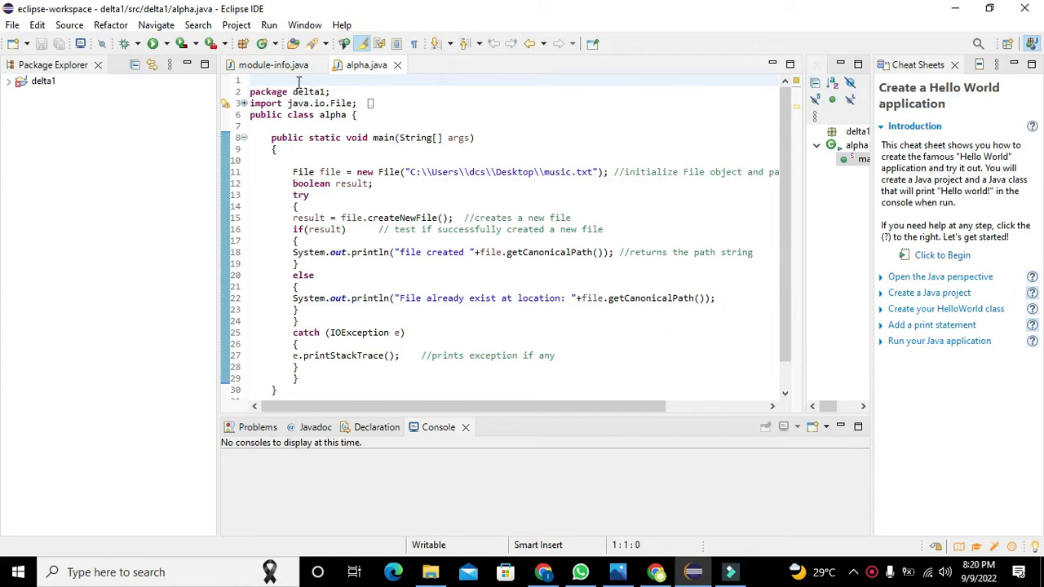
- Delete the delta1 project from the workspace via its context menu and confirm
left_click(251, 80)
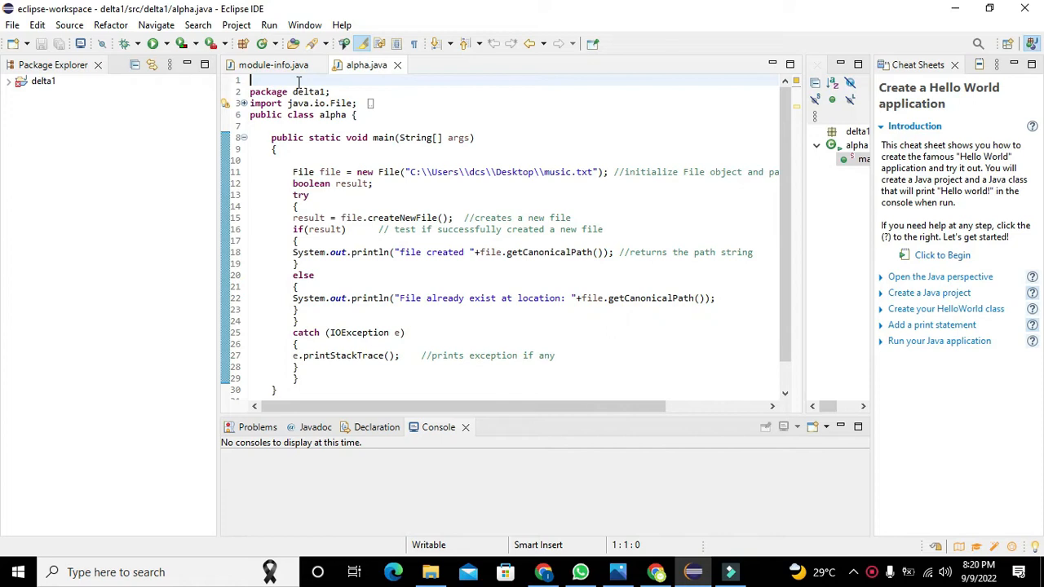
mouse_move(13, 24)
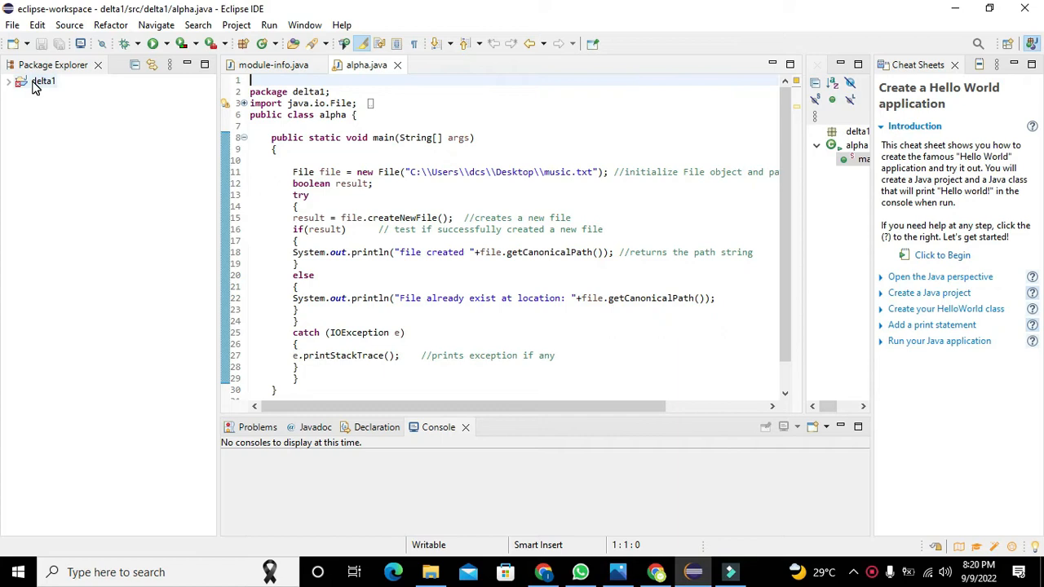
right_click(42, 81)
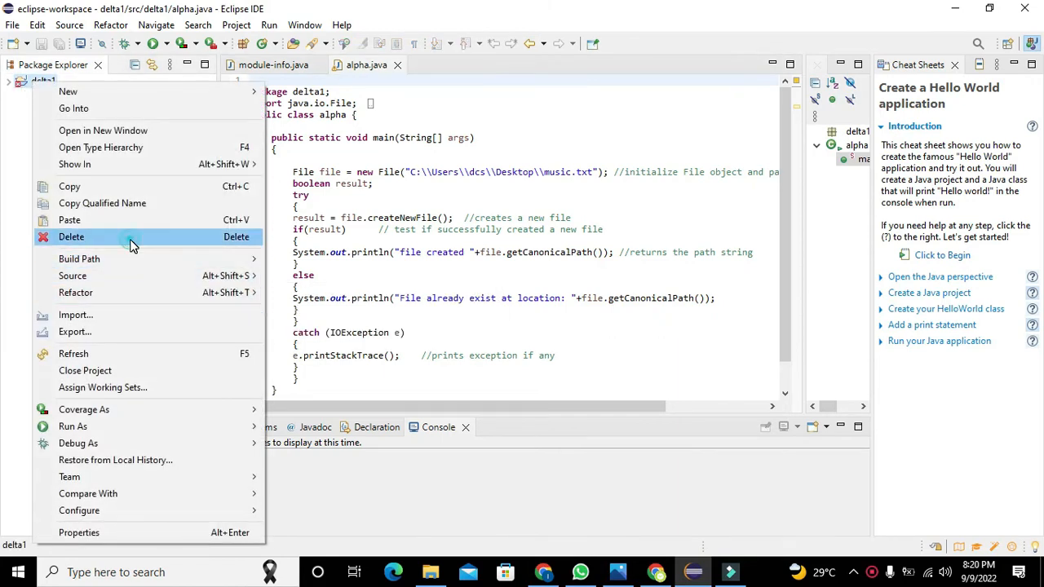
left_click(71, 237)
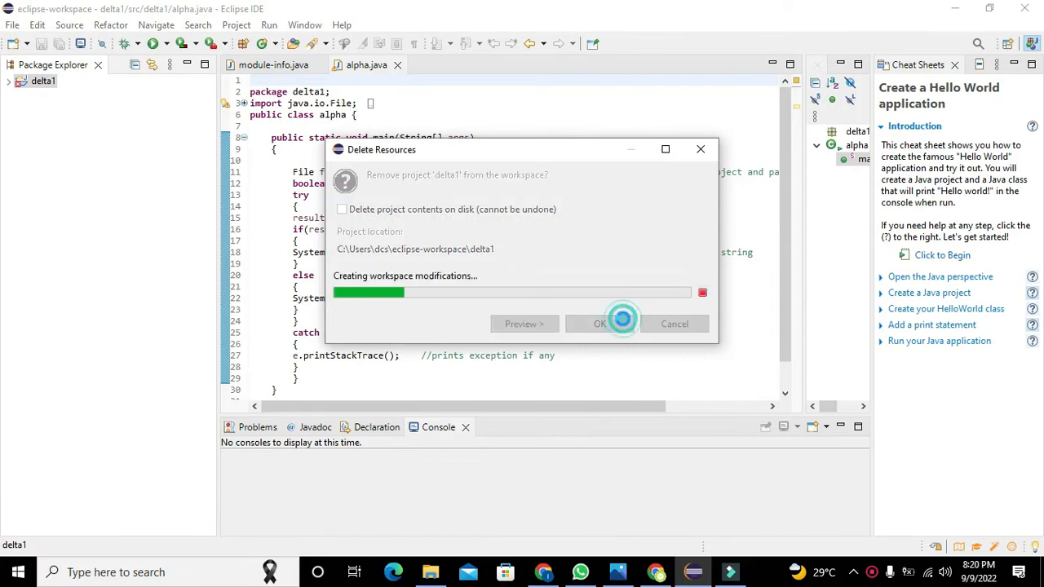
left_click(600, 323)
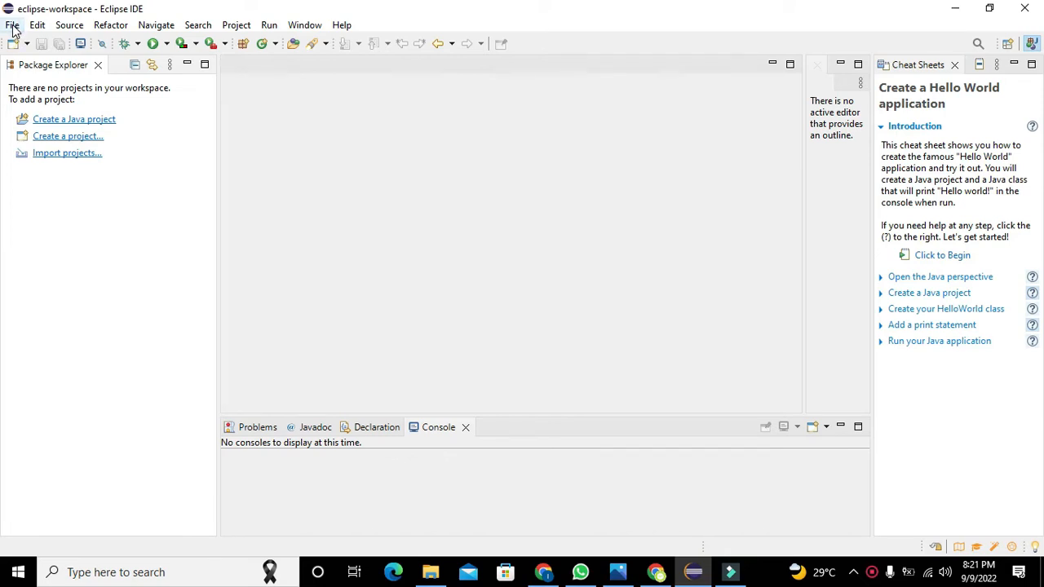
- Start a new Java project and name it 'beta'
left_click(13, 25)
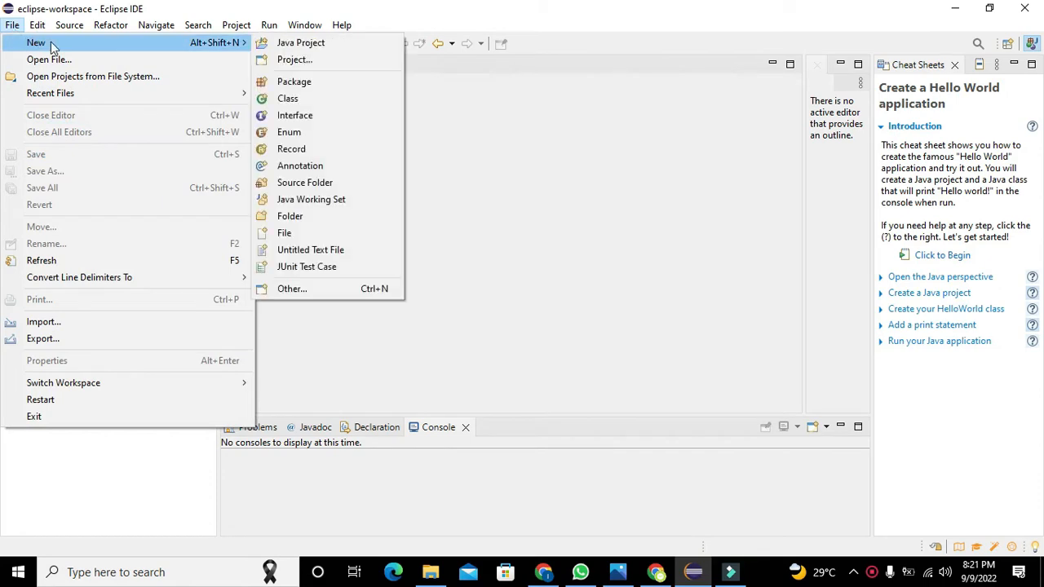
left_click(36, 24)
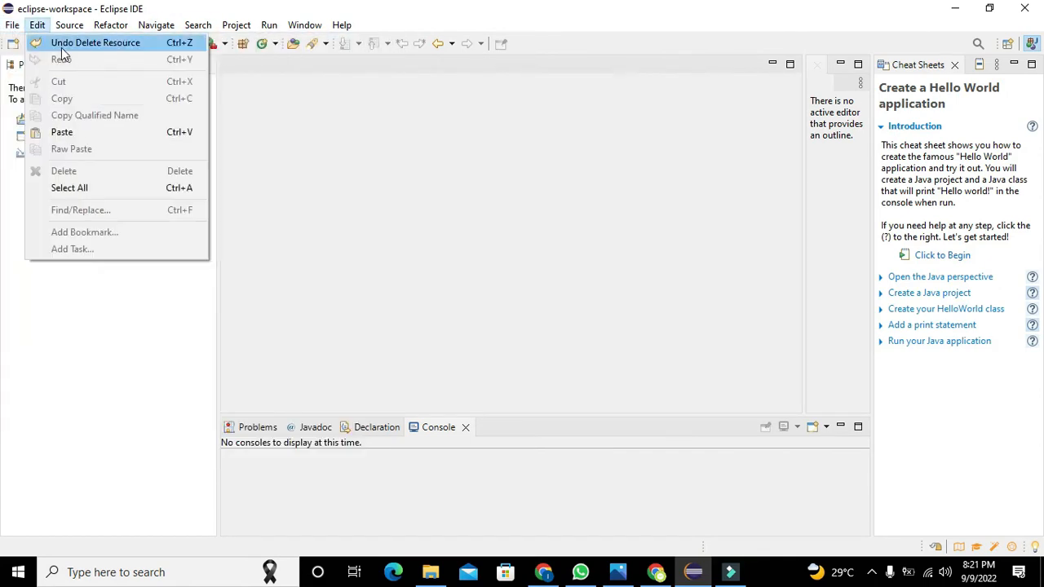
left_click(13, 24)
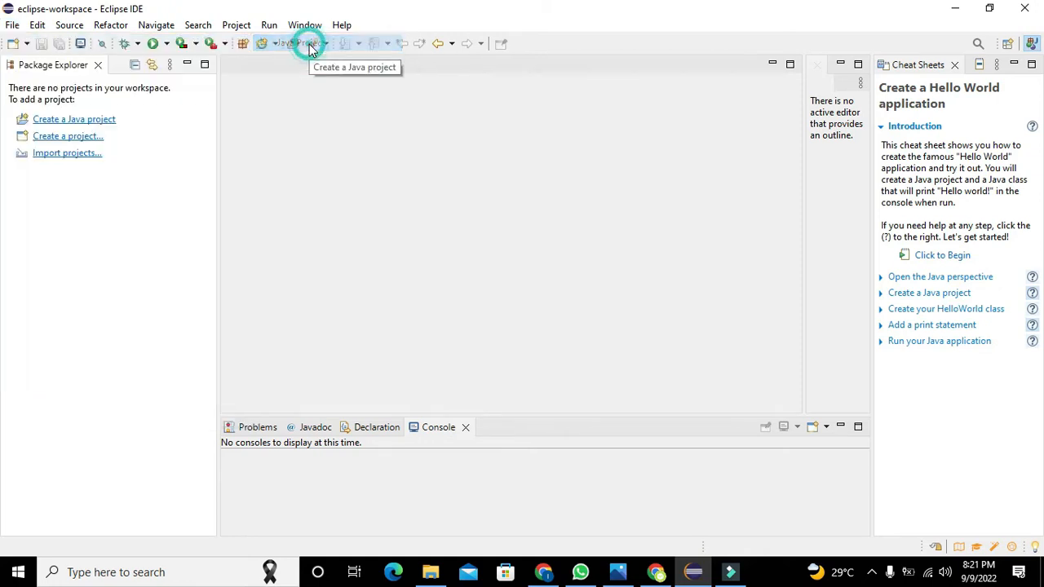
left_click(308, 44)
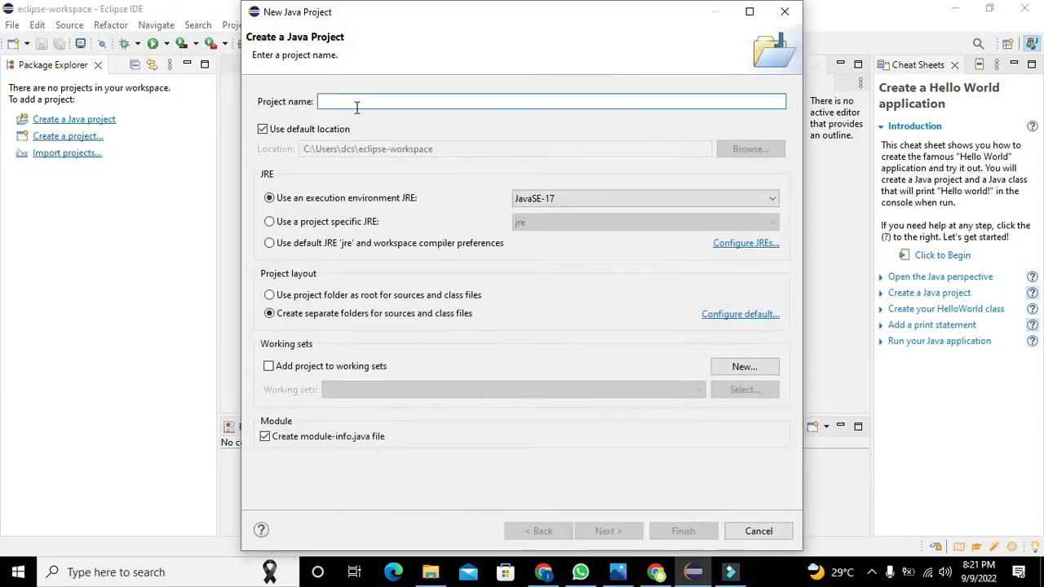
type("del")
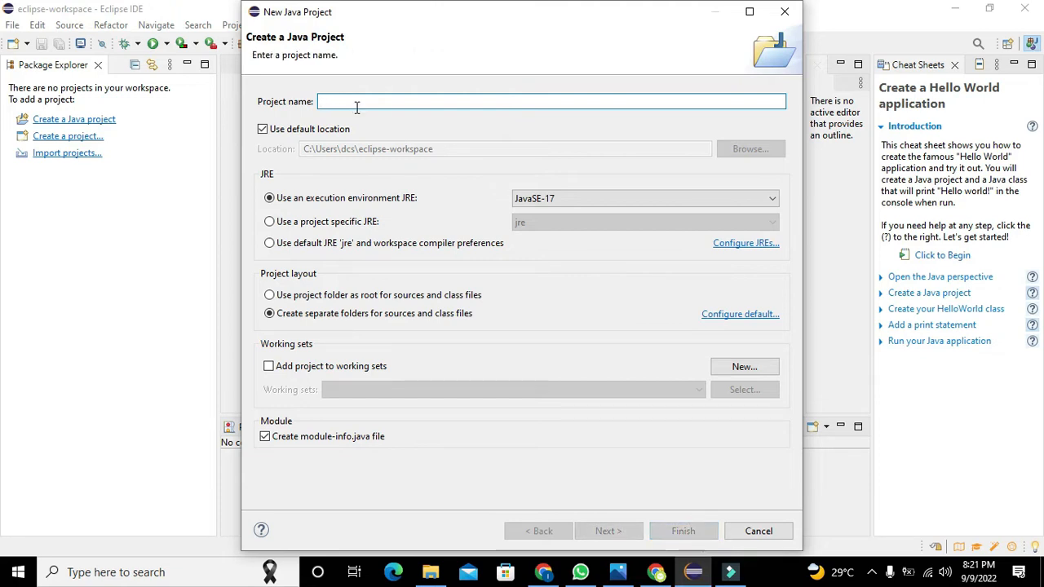
type("beta")
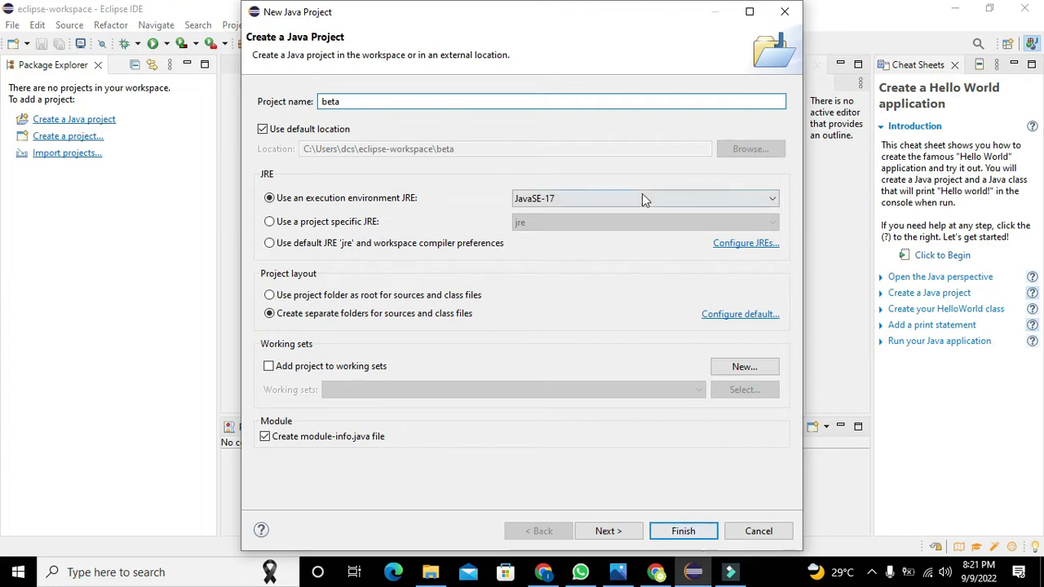
- Choose J2SE-1.3 as the project's execution environment JRE
left_click(770, 199)
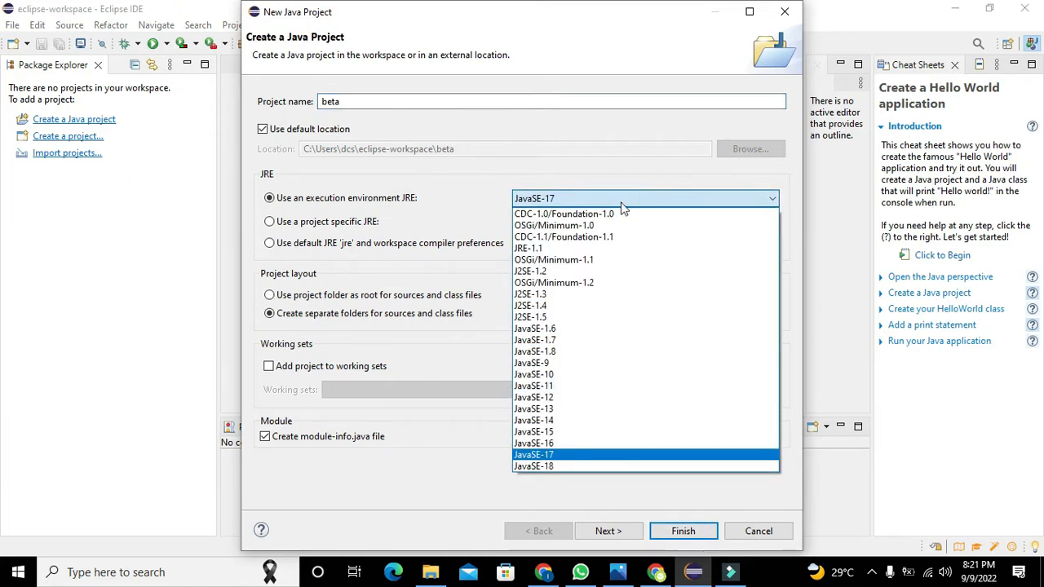
mouse_move(571, 431)
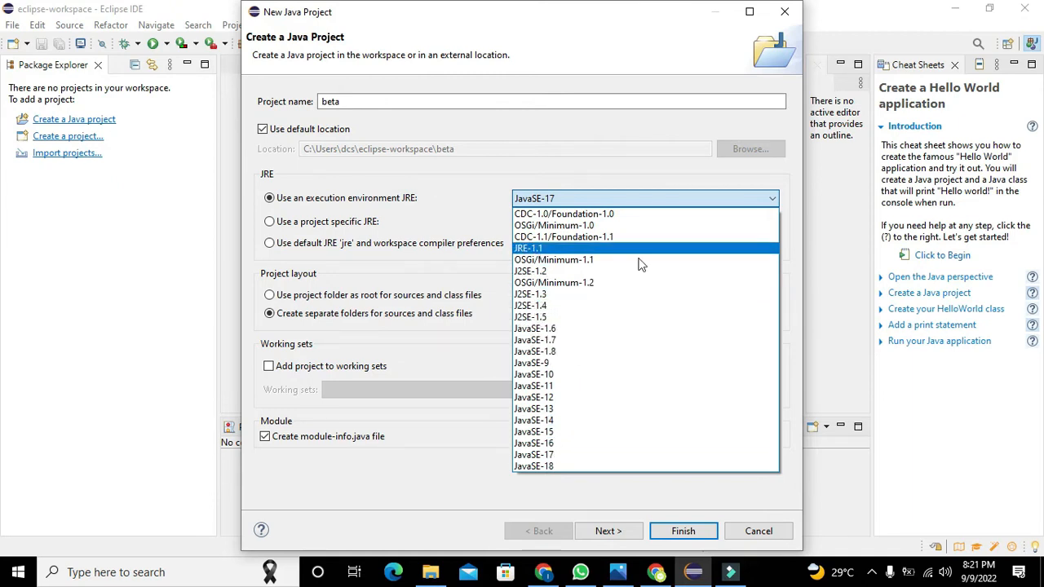
mouse_move(558, 305)
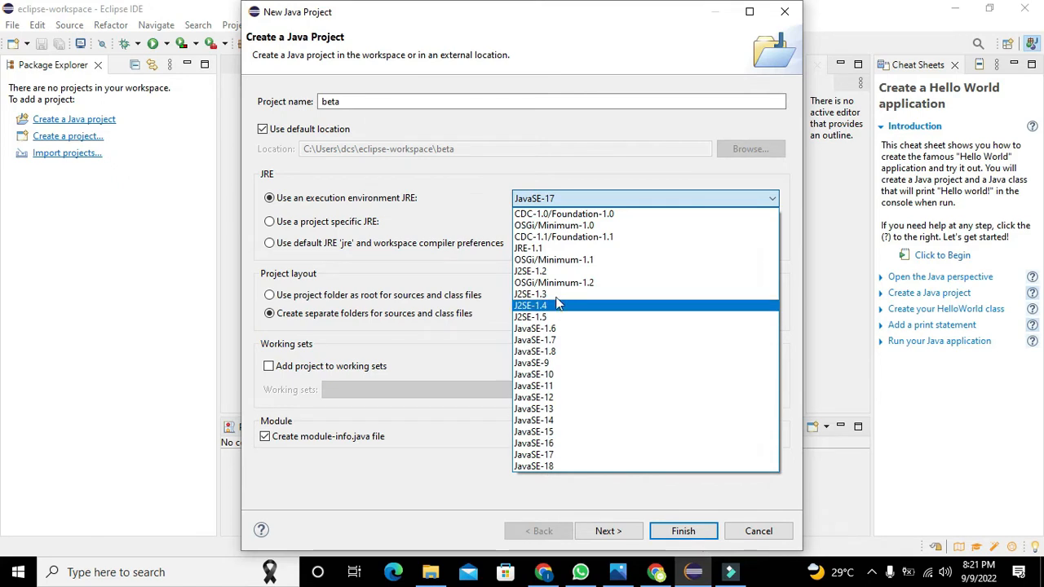
mouse_move(555, 271)
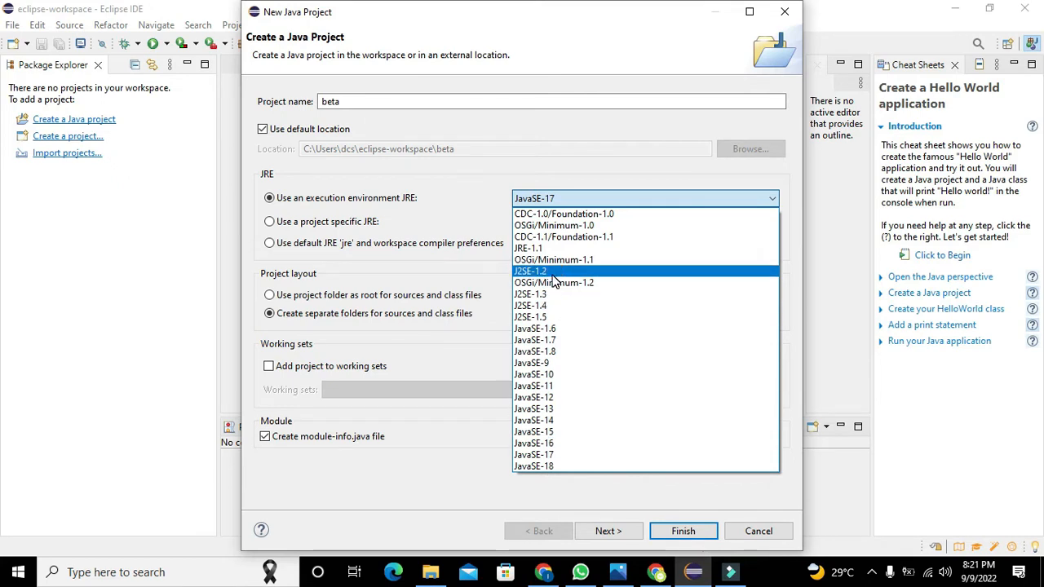
mouse_move(547, 248)
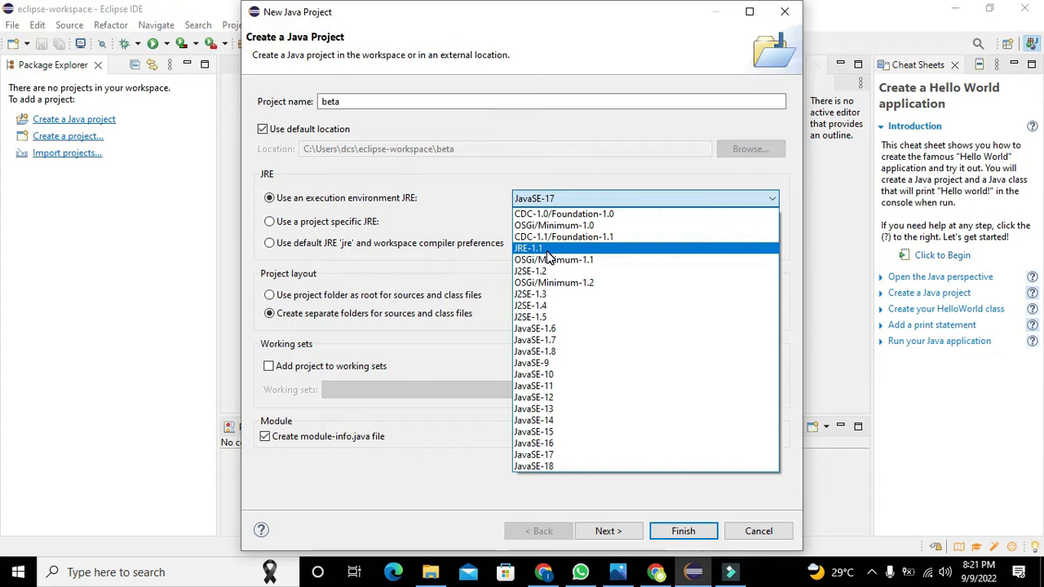
mouse_move(553, 283)
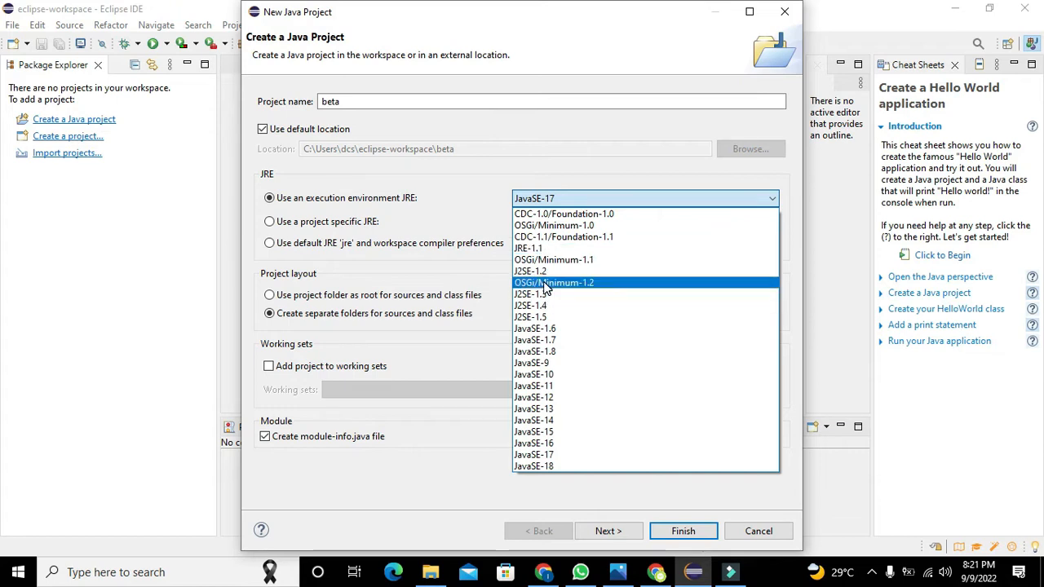
mouse_move(530, 294)
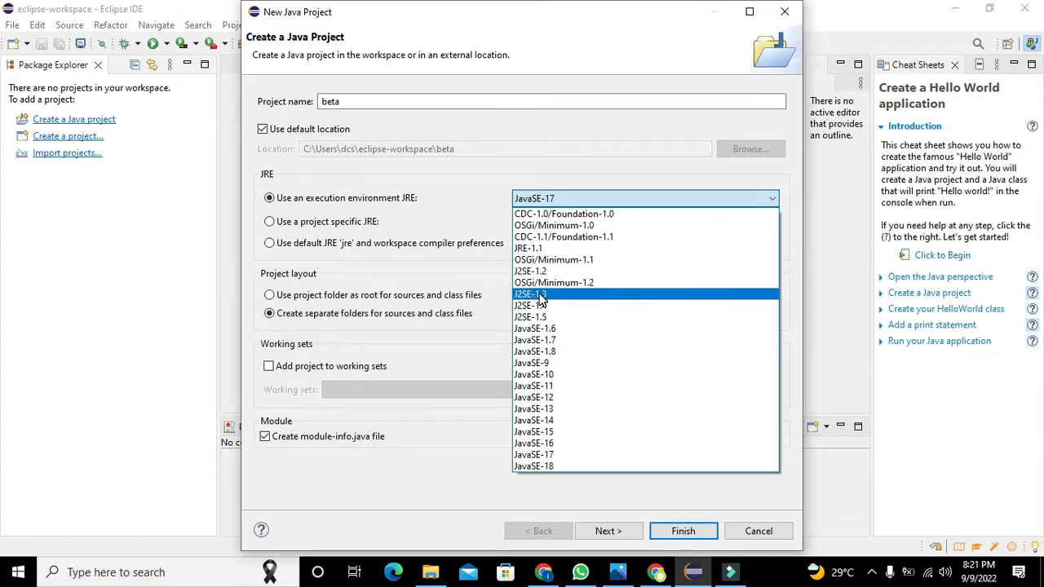
left_click(531, 294)
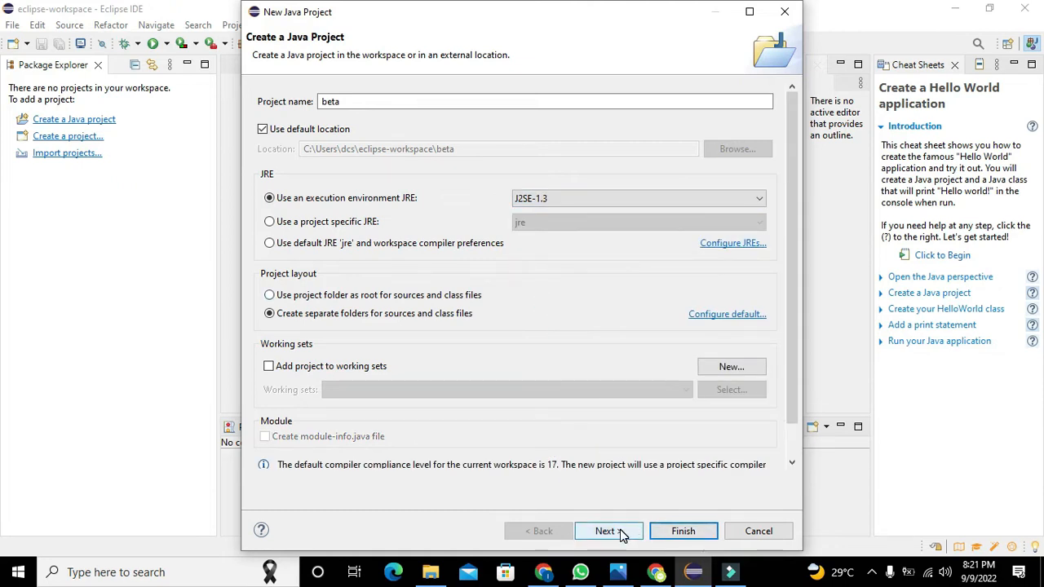
- Finish creating beta and expand it to show its JRE System Library and src folder
left_click(603, 532)
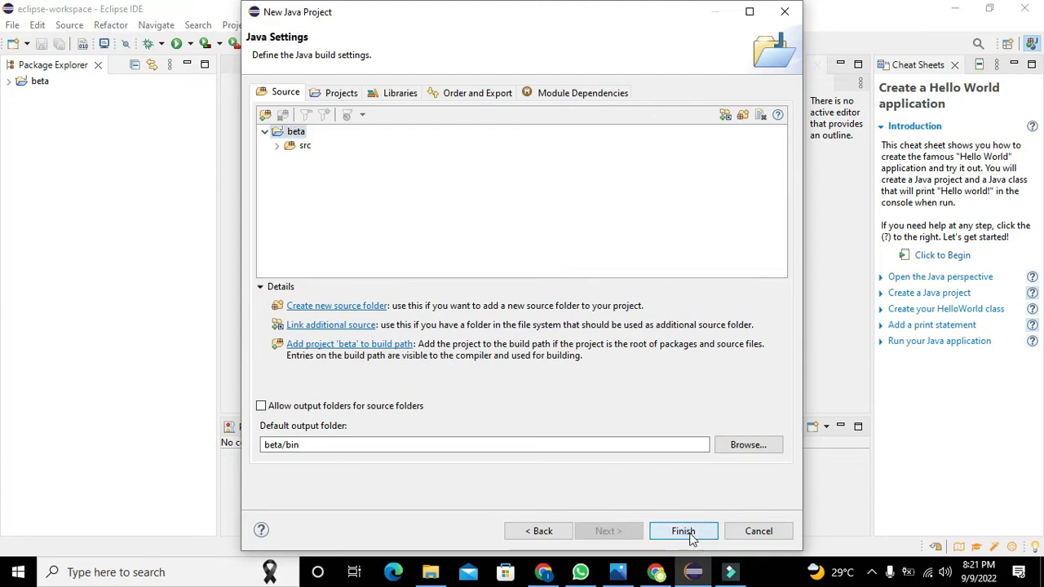
left_click(681, 532)
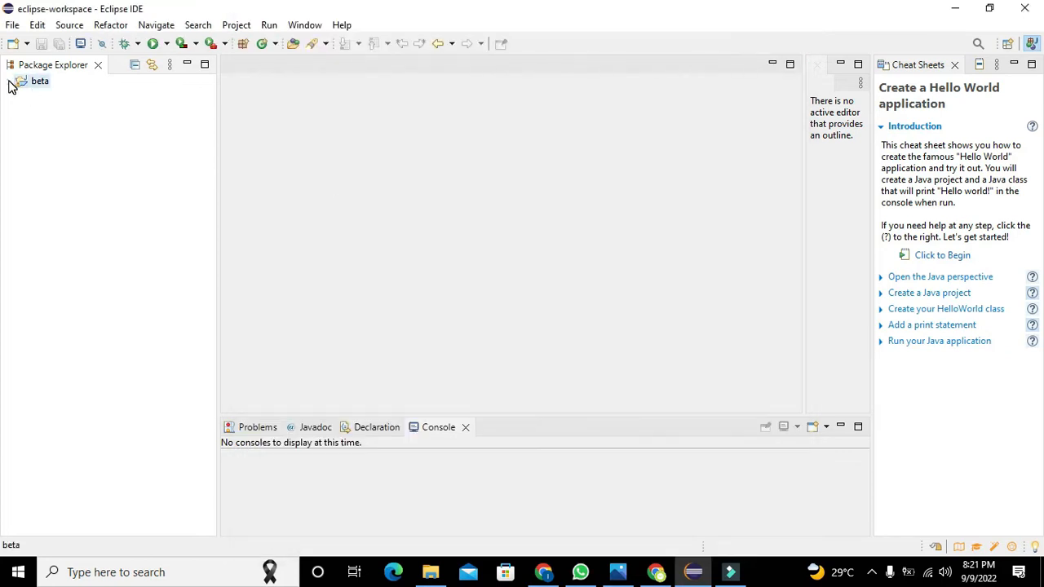
left_click(10, 82)
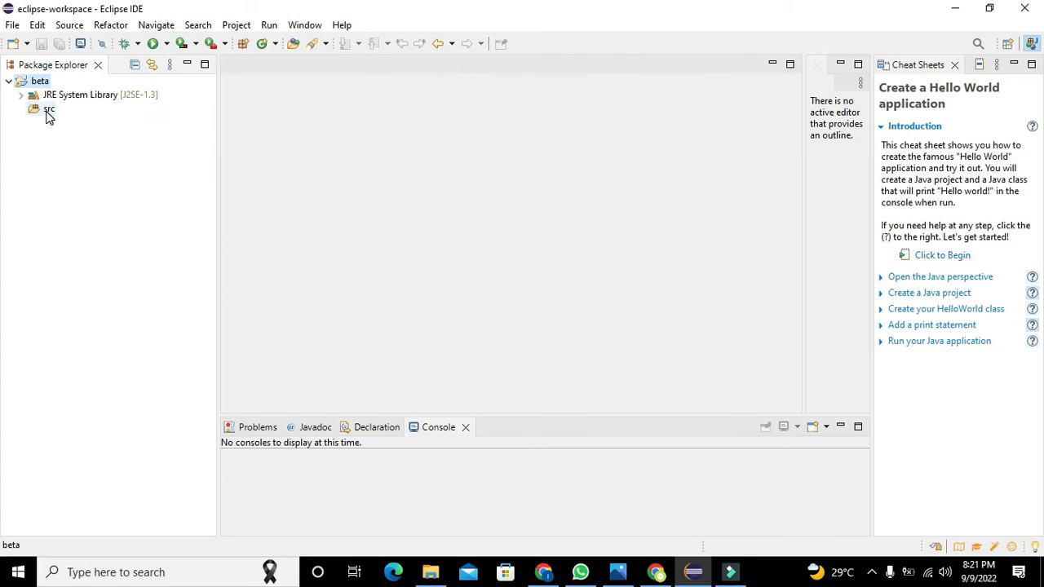
- Create class foxtrit in src with a generated public static void main stub
right_click(49, 108)
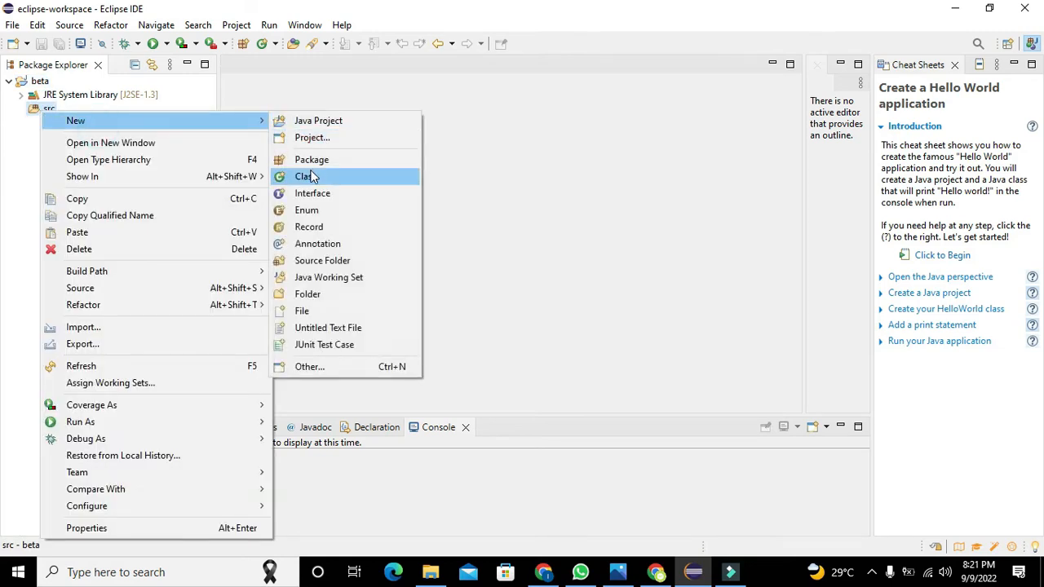
left_click(303, 176)
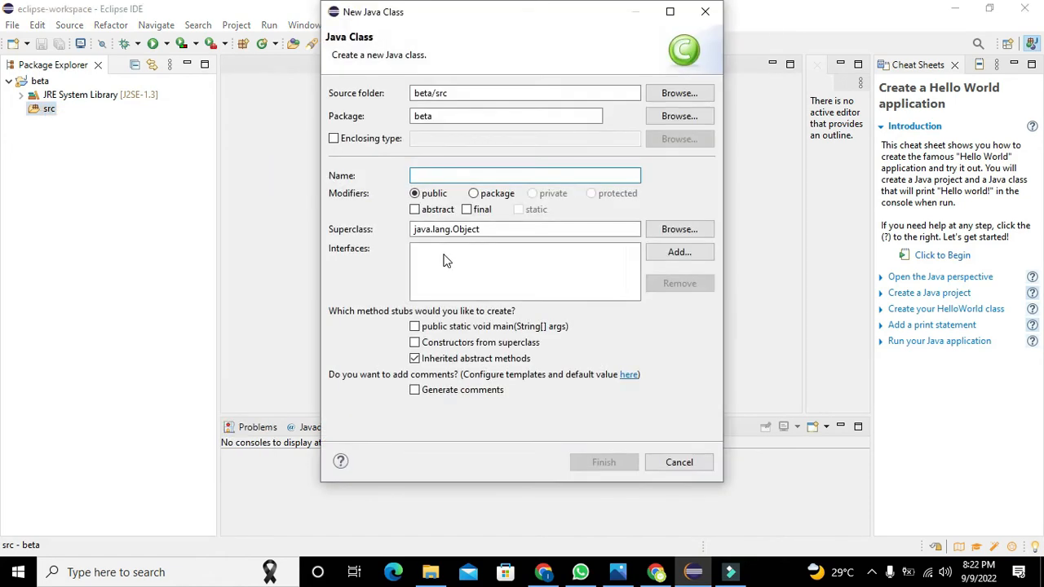
left_click(525, 174)
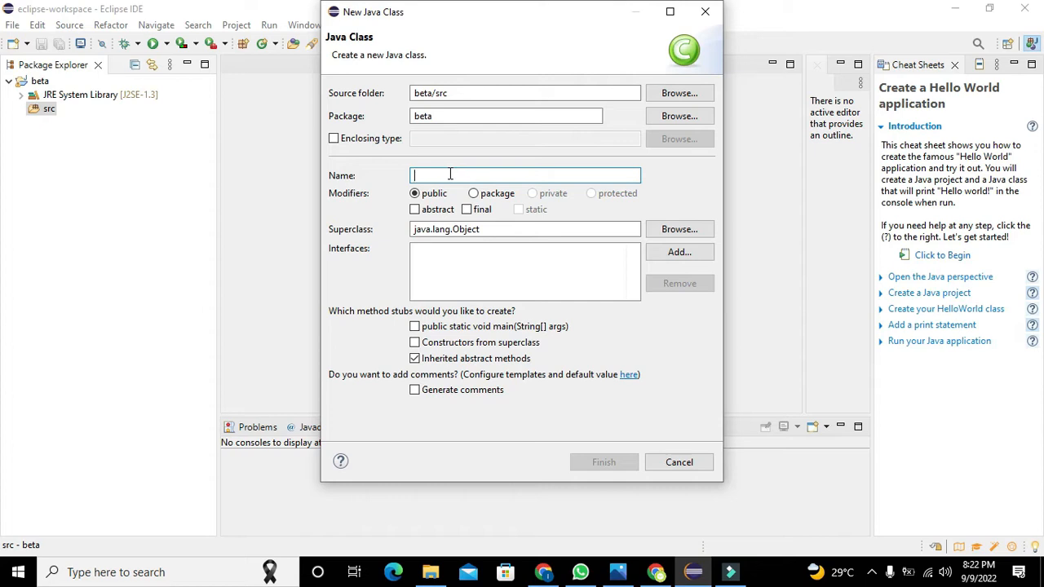
type("f")
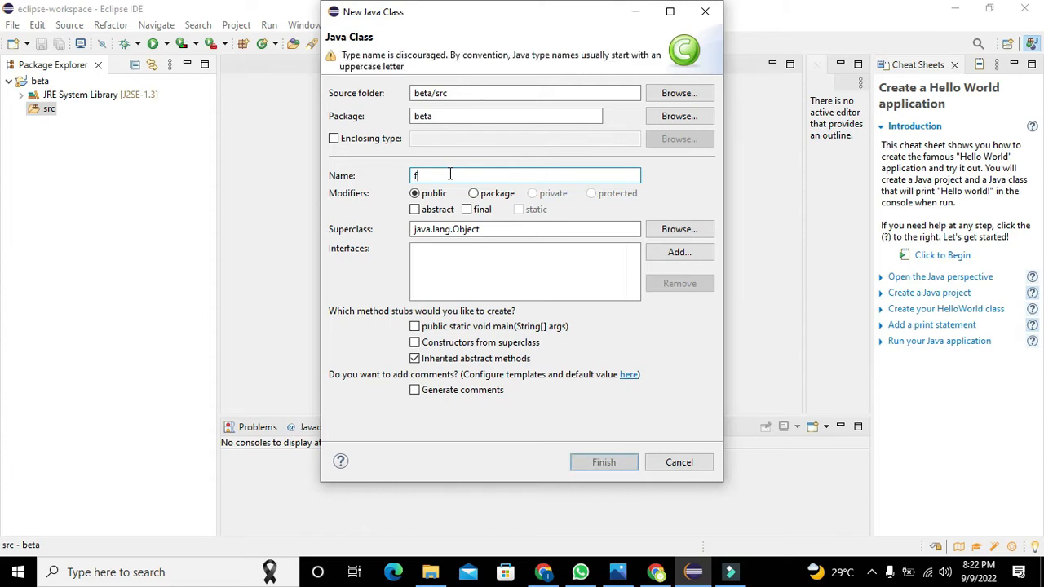
type("oxtrit")
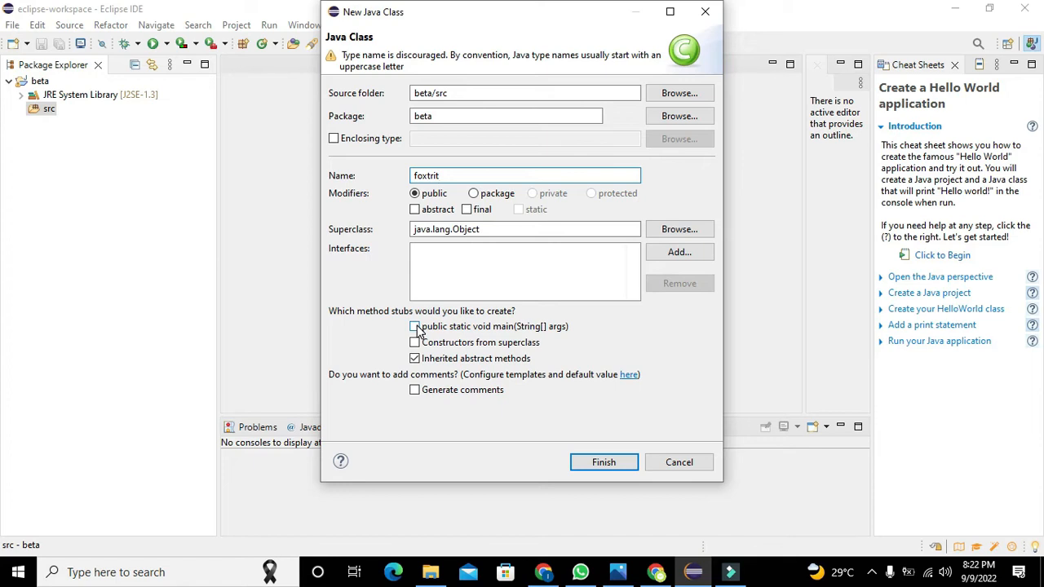
left_click(414, 326)
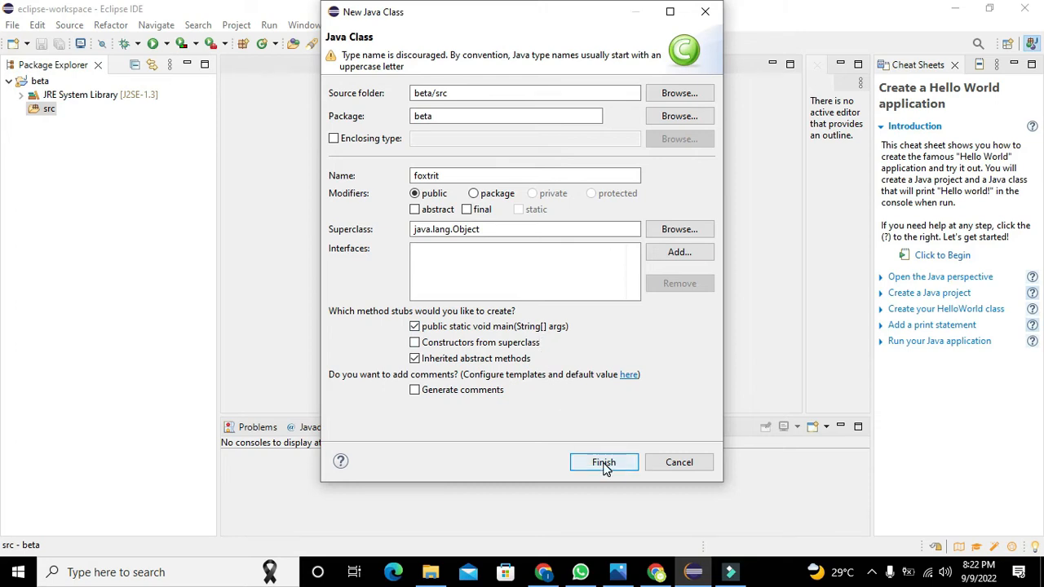
left_click(604, 463)
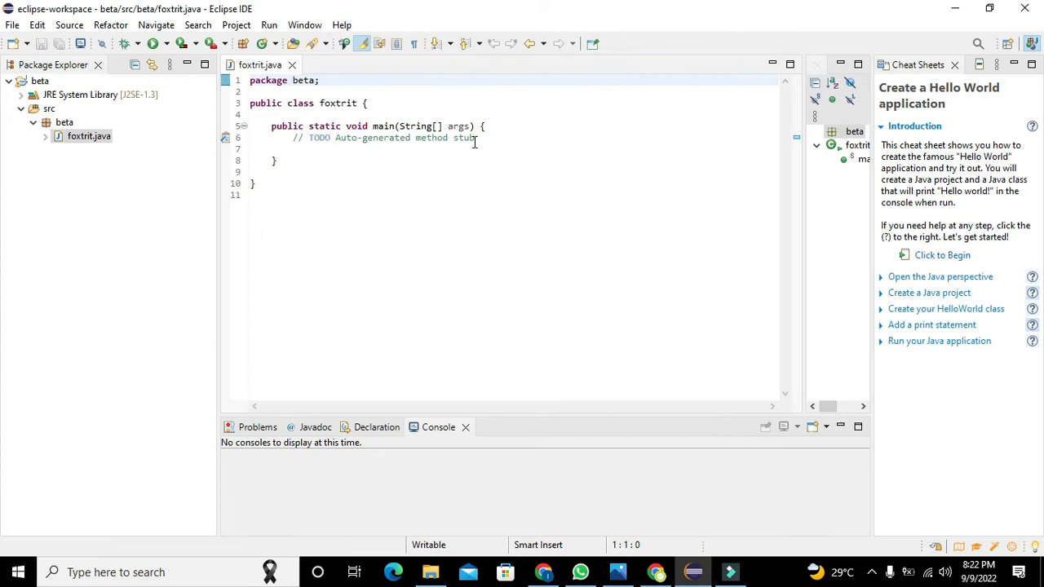
- Delete the '// TODO Auto-generated method stub' line from main
triple_click(383, 137)
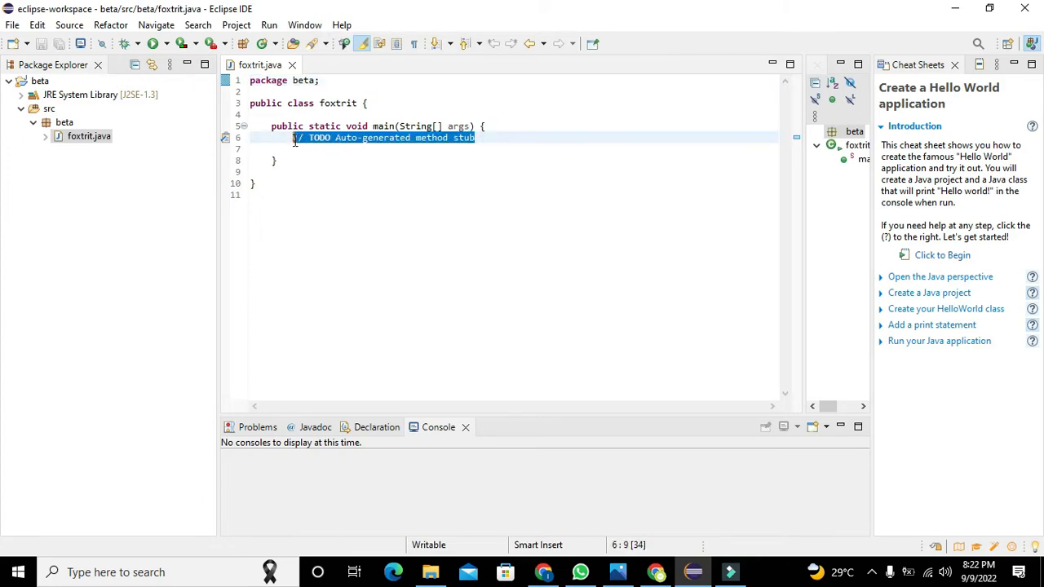
key("Delete")
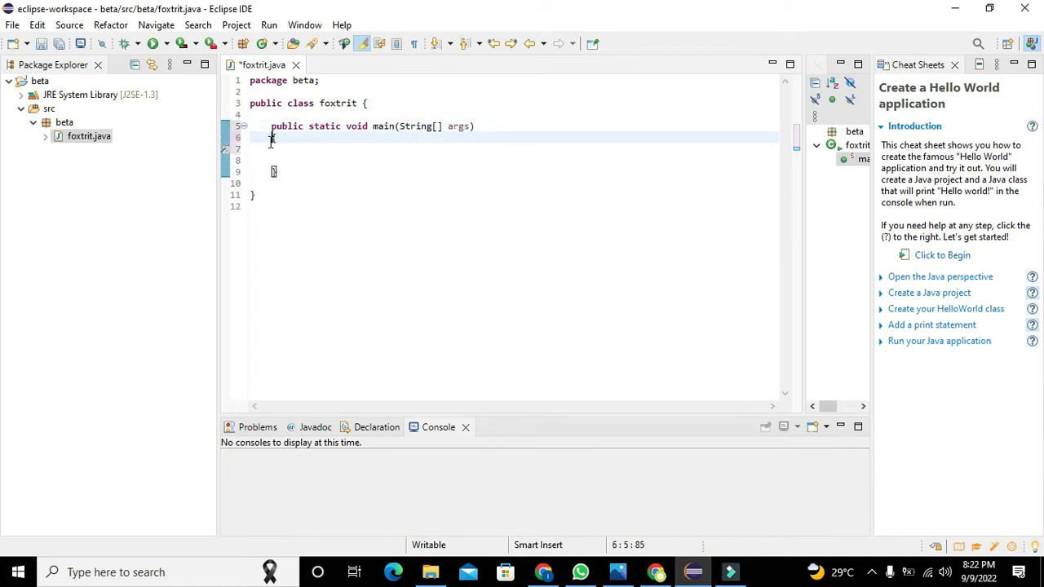
left_click(274, 173)
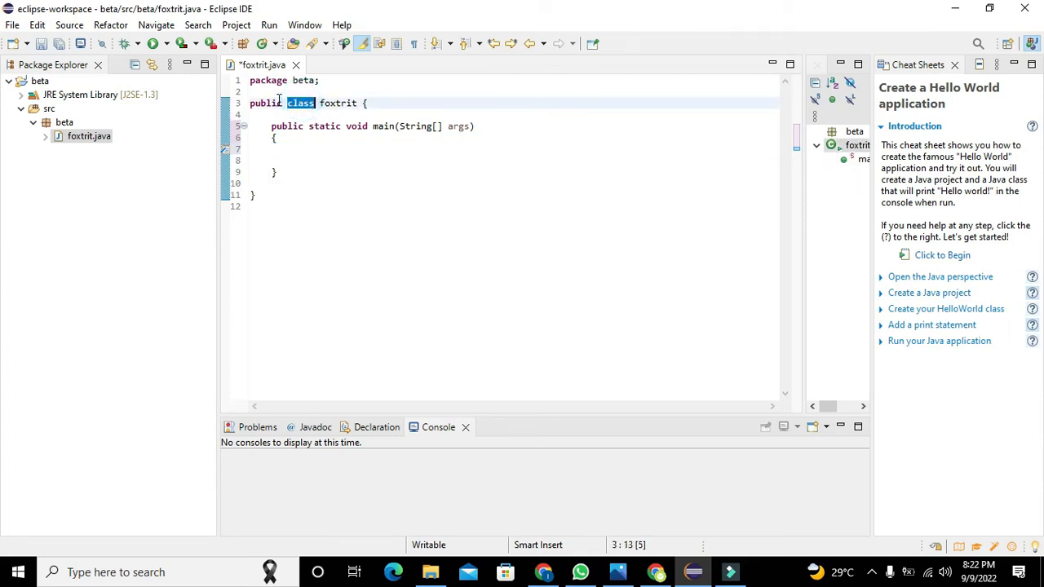
- Add 'import javax.swing.JOptionPane;' below 'package beta;' and return to main
left_click(264, 91)
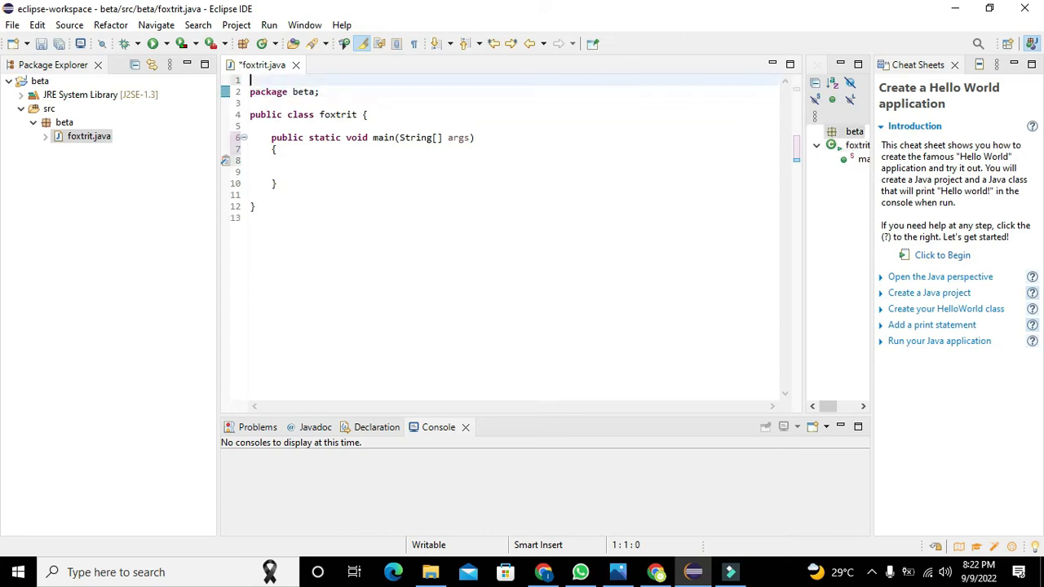
left_click(268, 91)
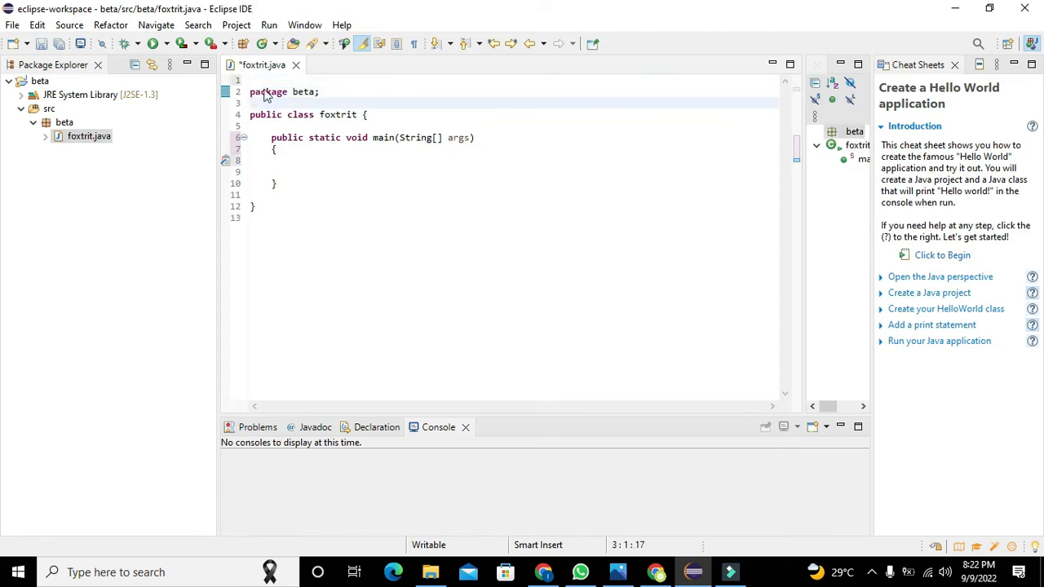
key("ctrl+s")
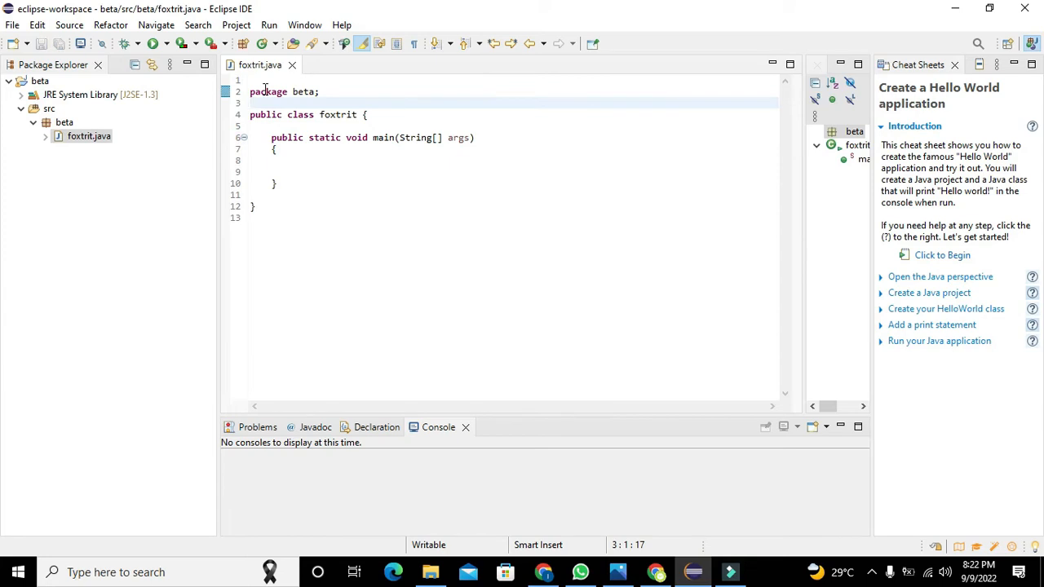
type("import")
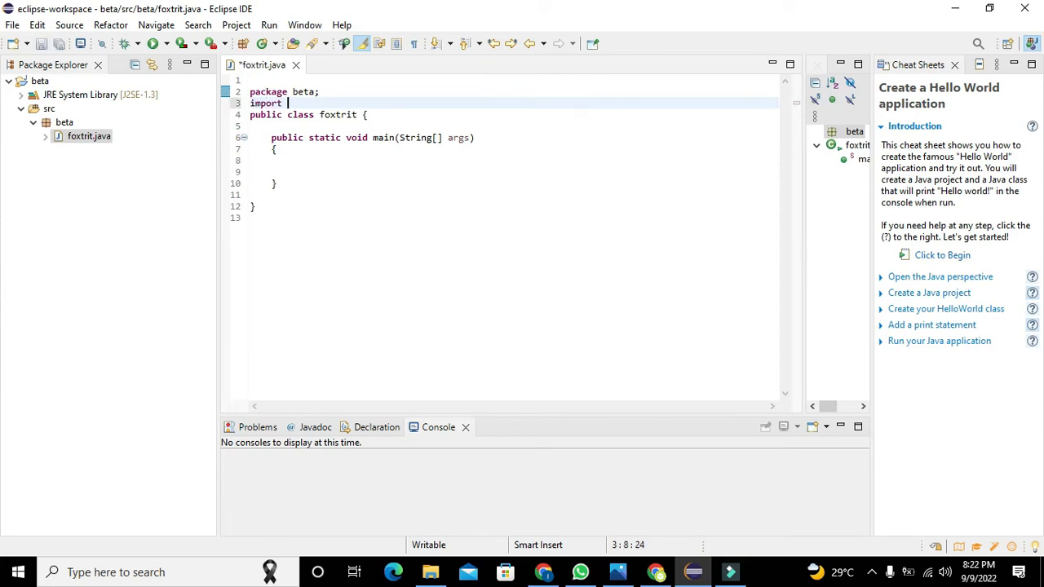
type("javax.swing")
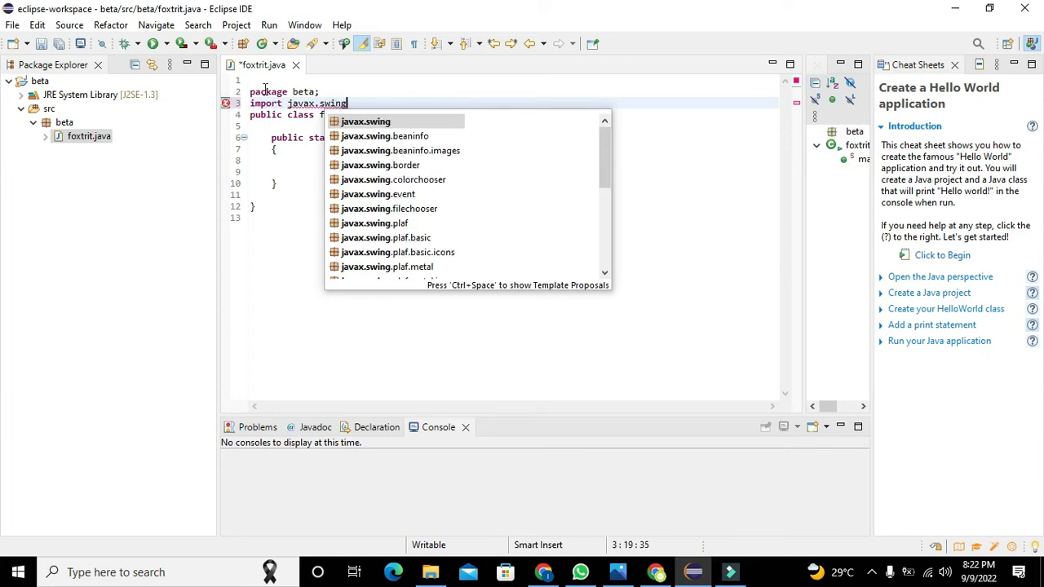
type(".JO")
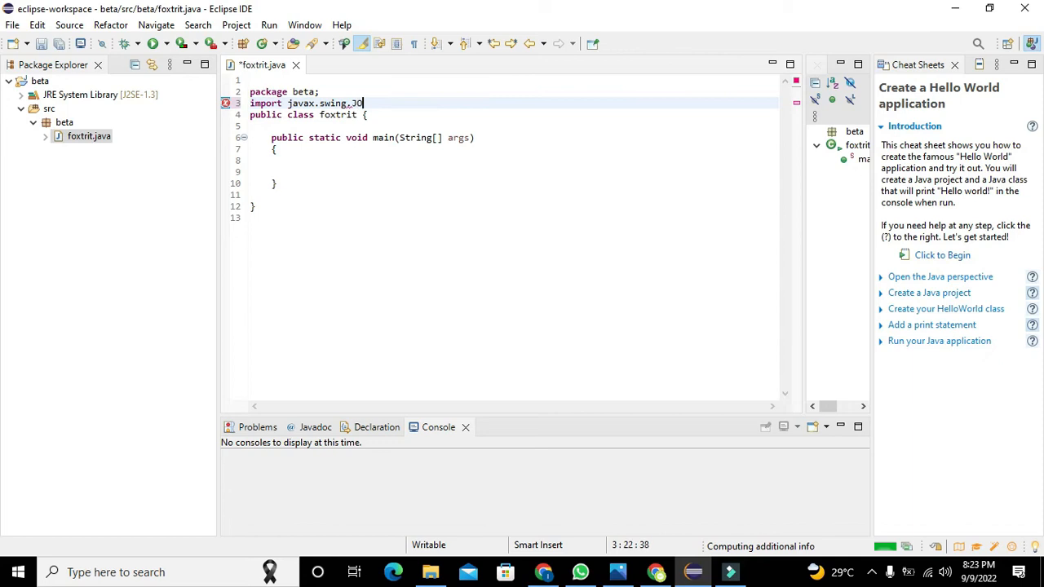
type("Optionpane")
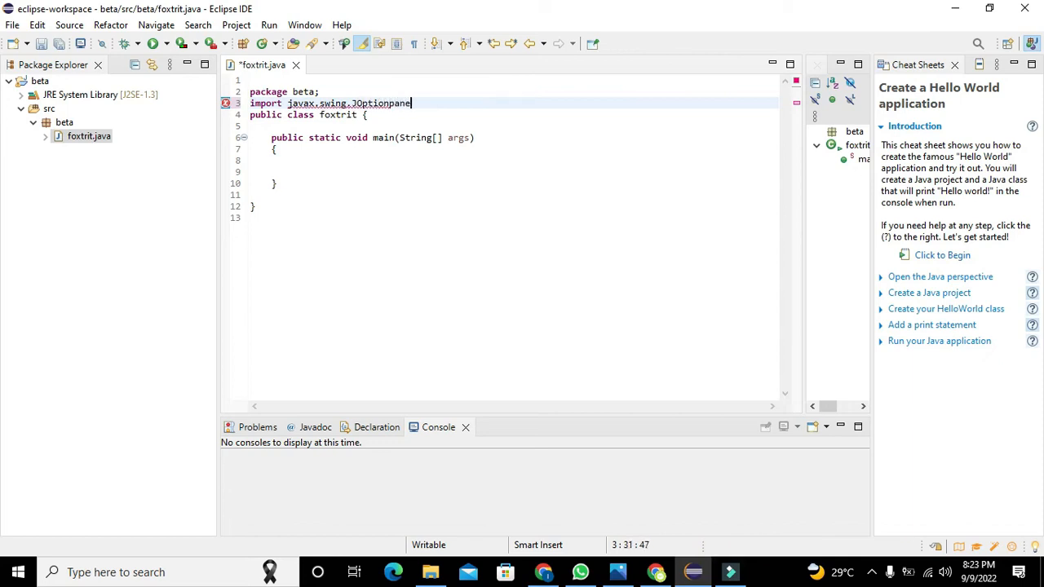
type(";")
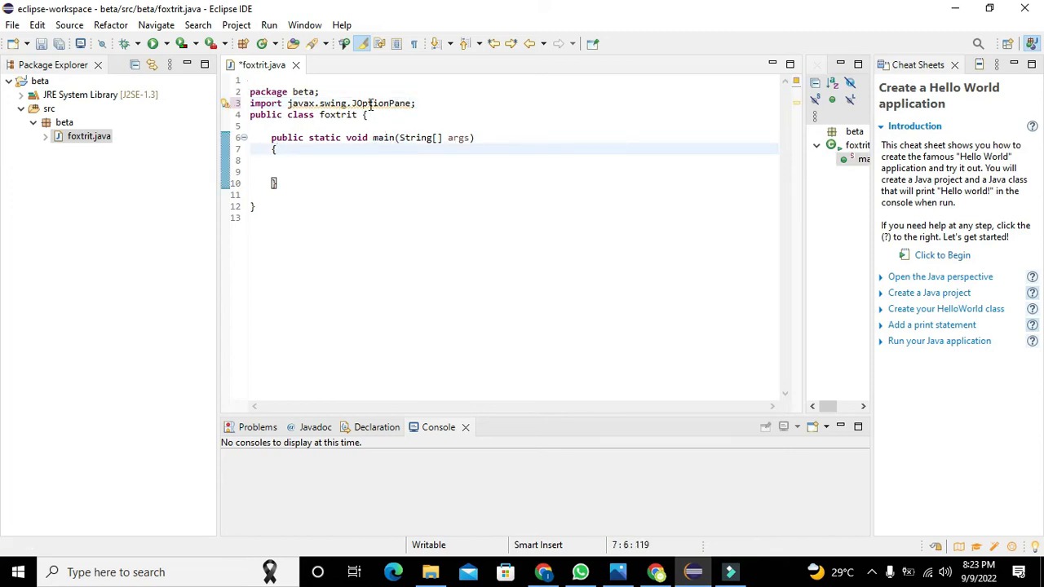
mouse_move(376, 104)
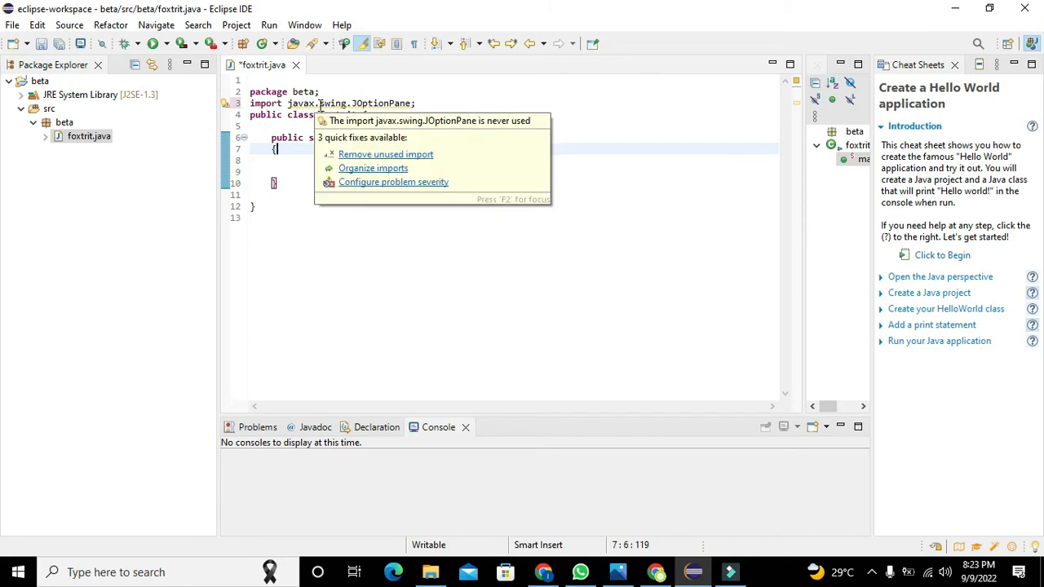
left_click(279, 163)
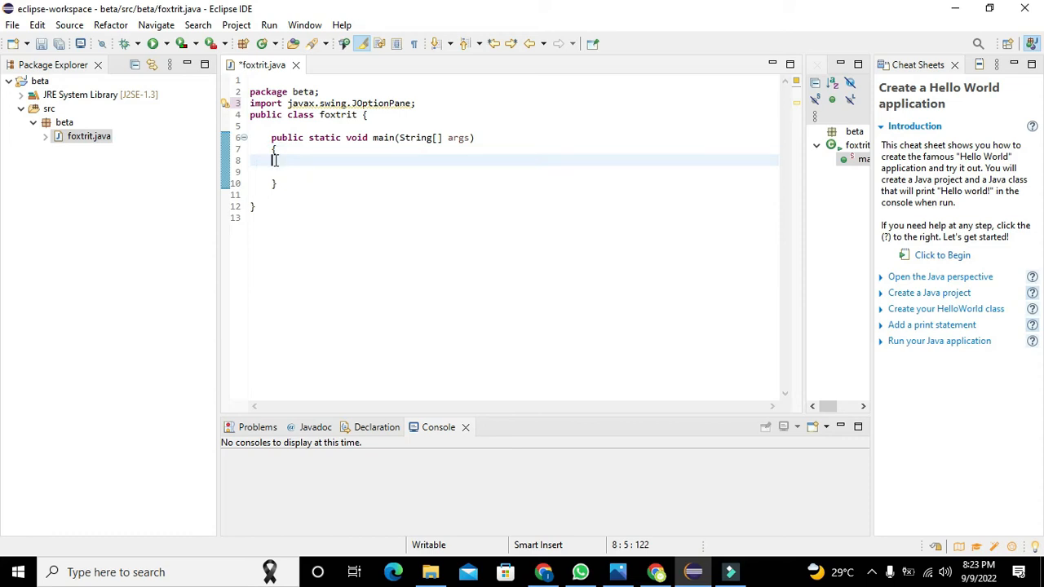
- Write JOptionPane.showM in main and complete it to showMessageDialog(null, args)
key("ctrl+s")
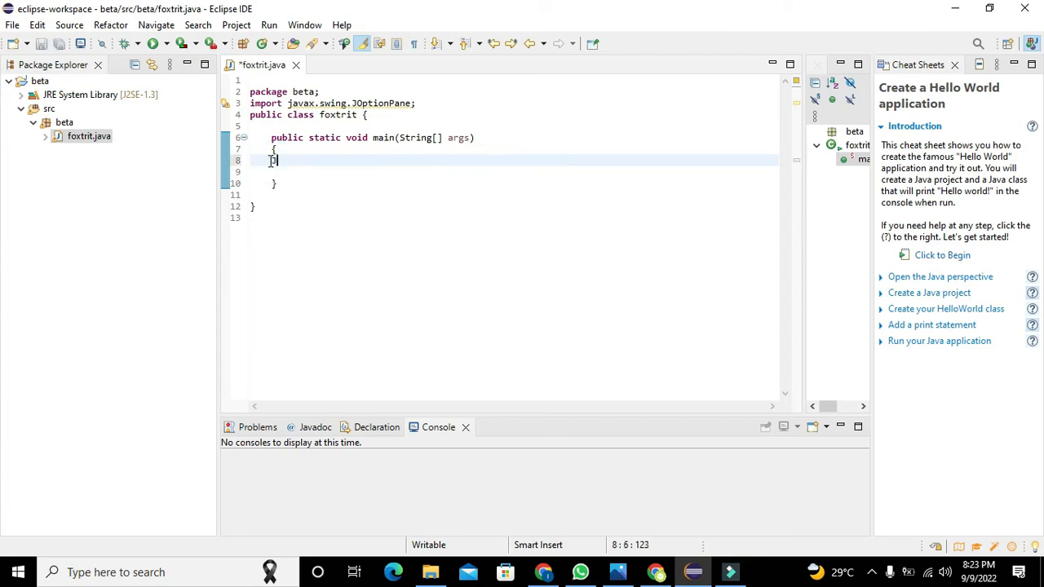
type("JOptionpan")
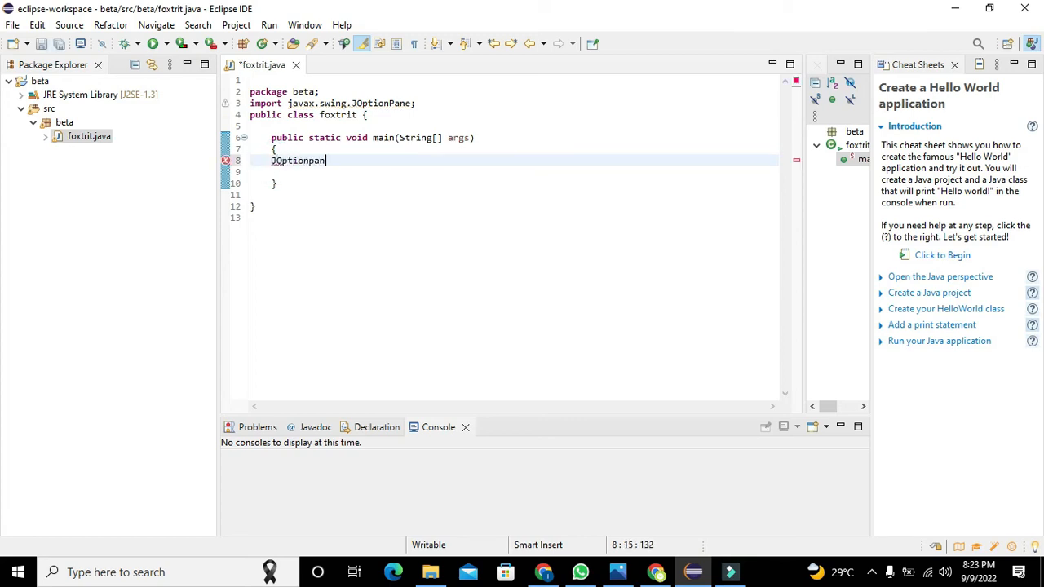
type("e.show")
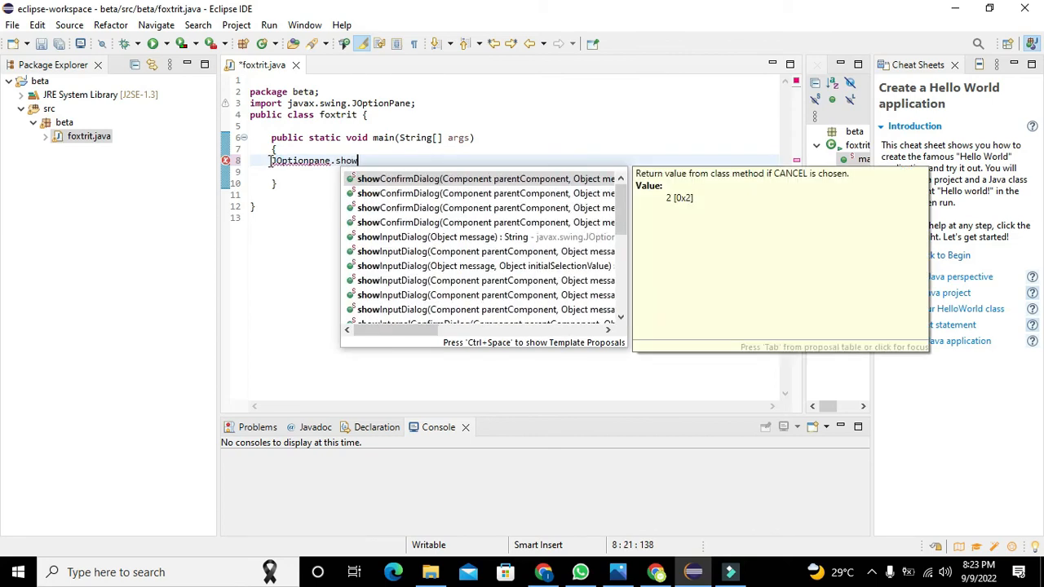
type("MessageDialog(null, args);")
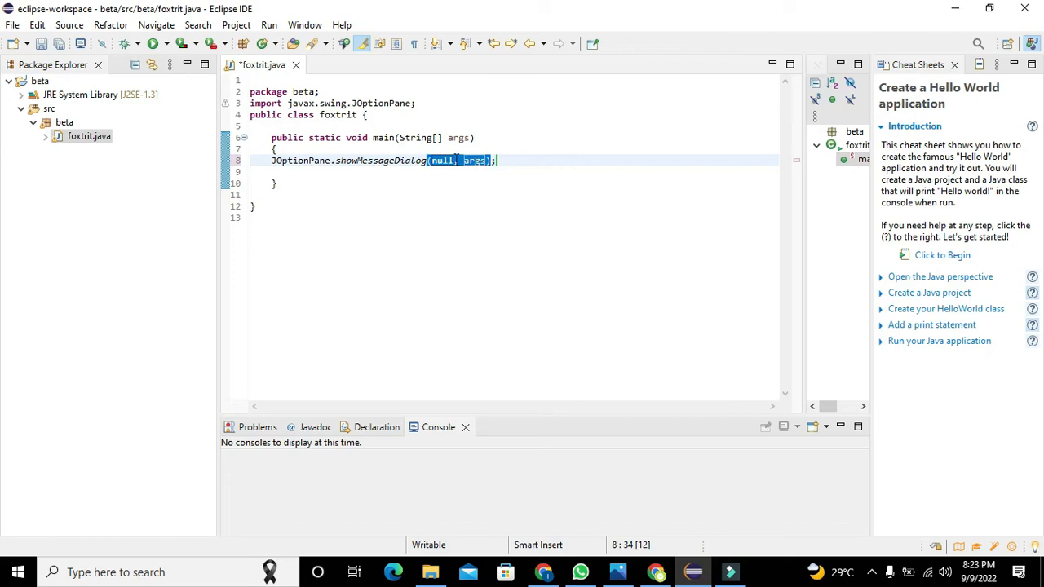
- Replace args with the message "hellow" and the title "table"
double_click(444, 160)
type("\"")
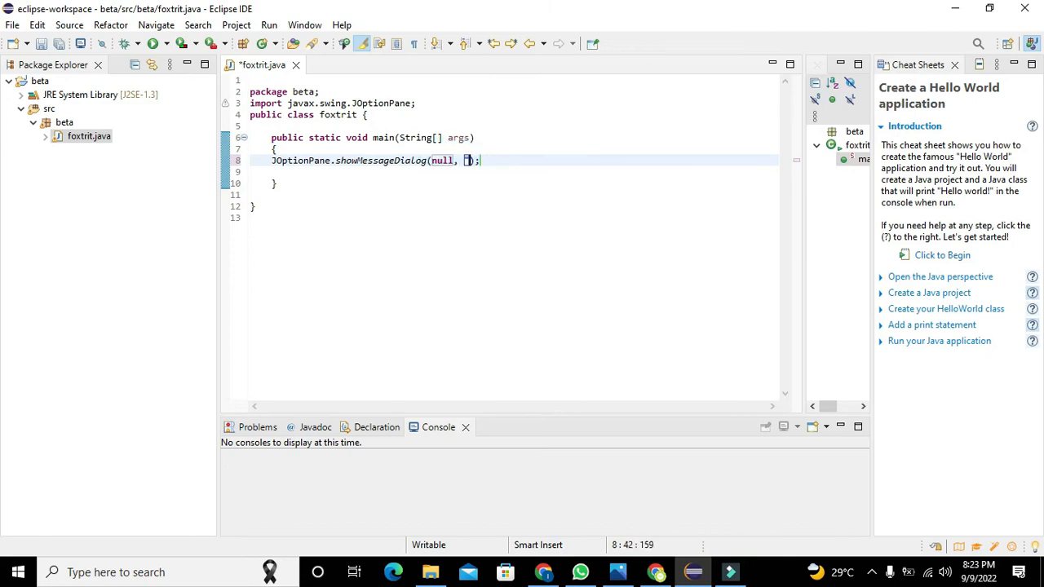
type("\"")
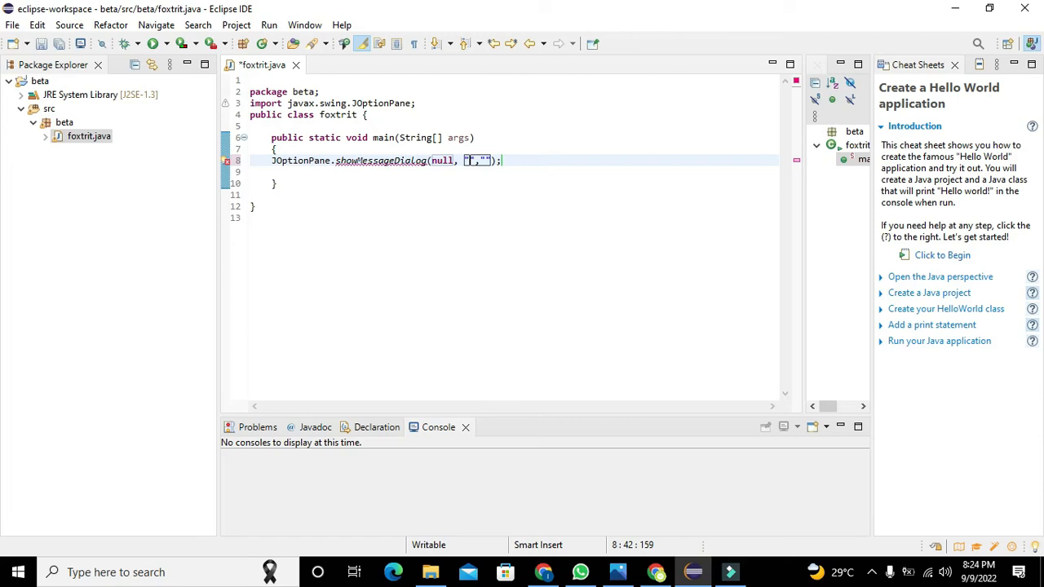
type("hellow")
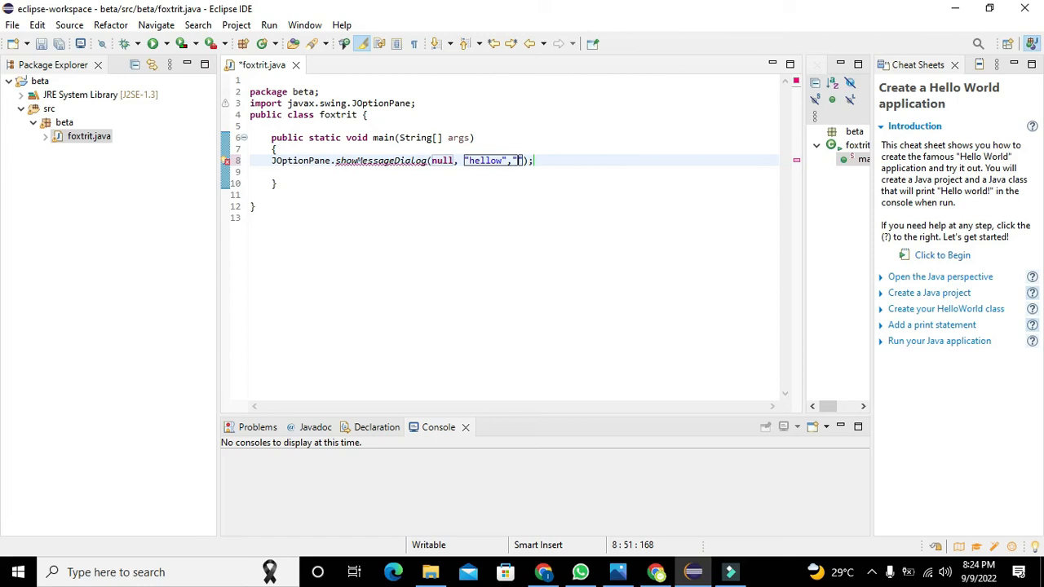
type("T")
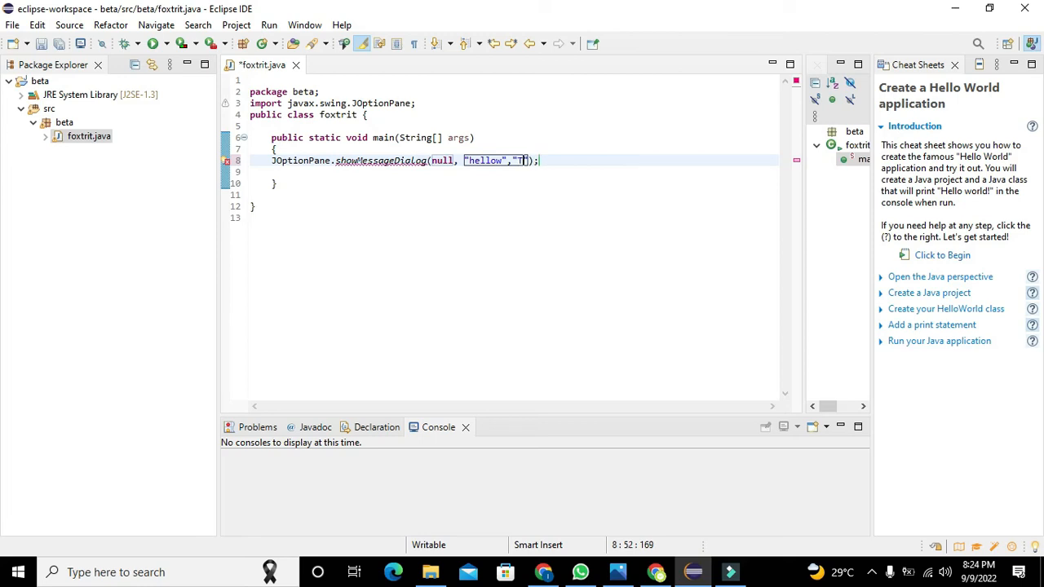
key("BackSpace")
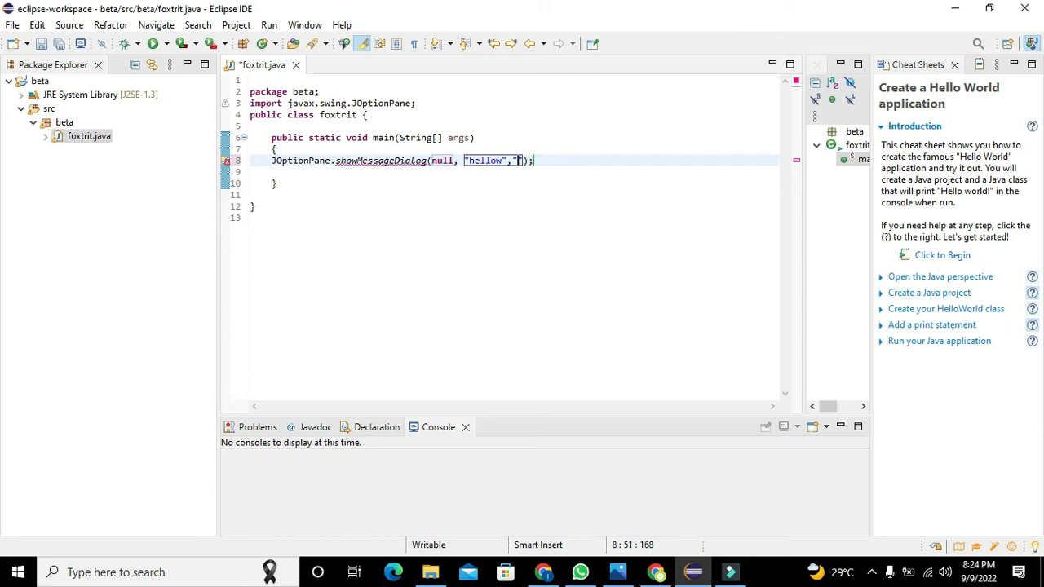
type("table")
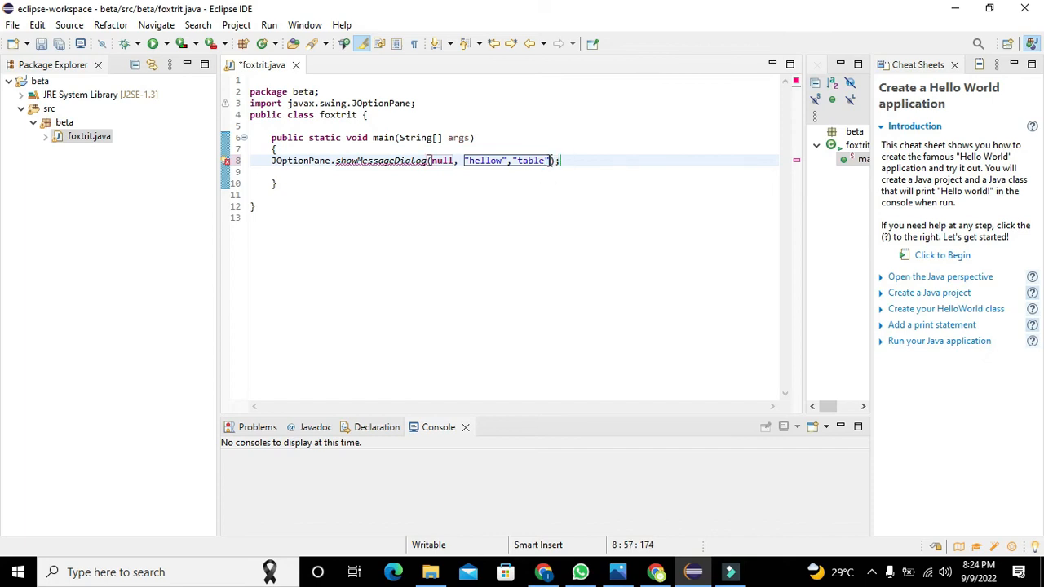
- Add a fourth argument after the title, beginning with JOp
double_click(482, 162)
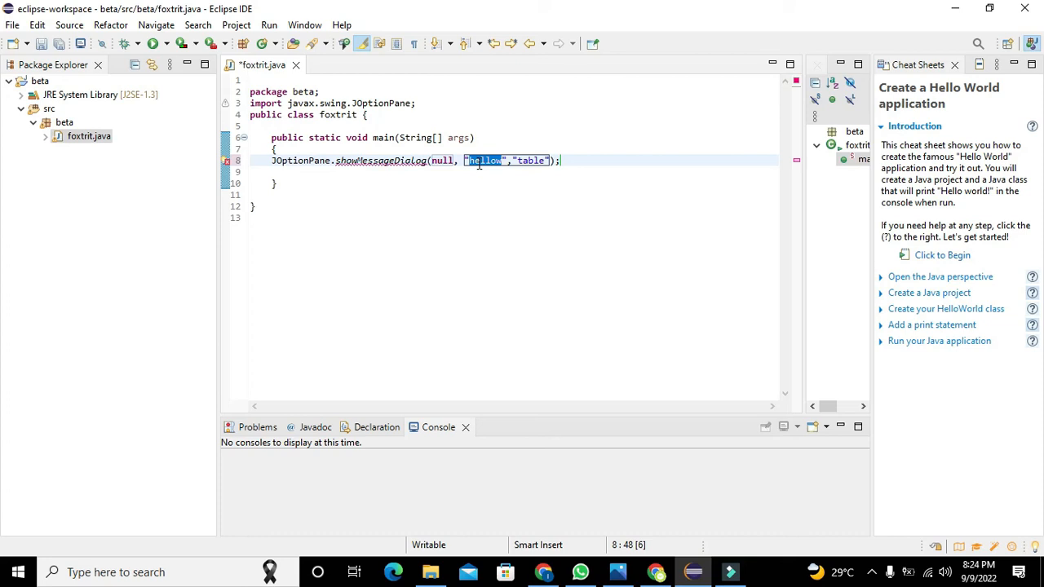
double_click(532, 160)
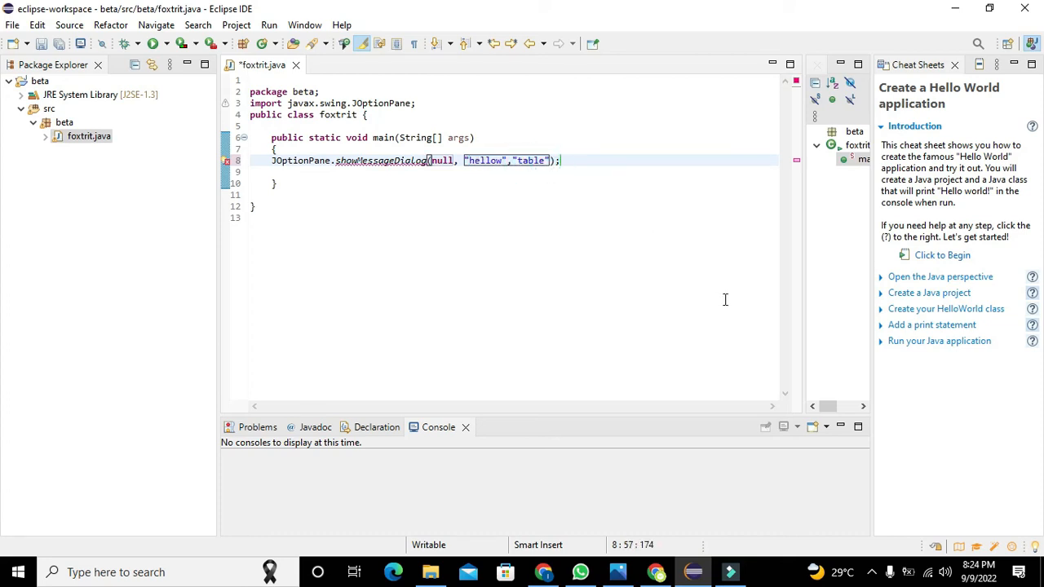
type(",")
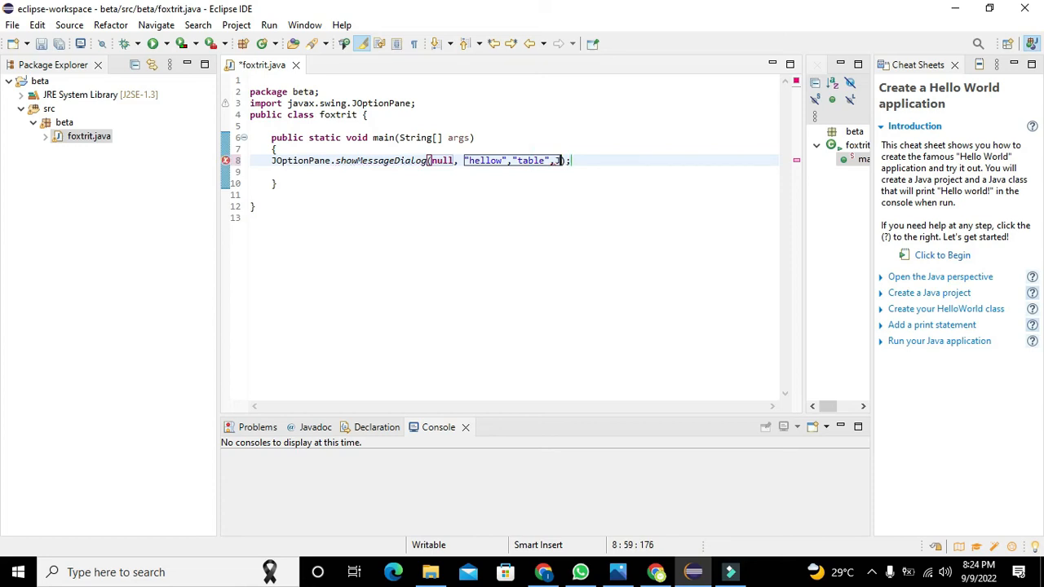
type("JOptionpane")
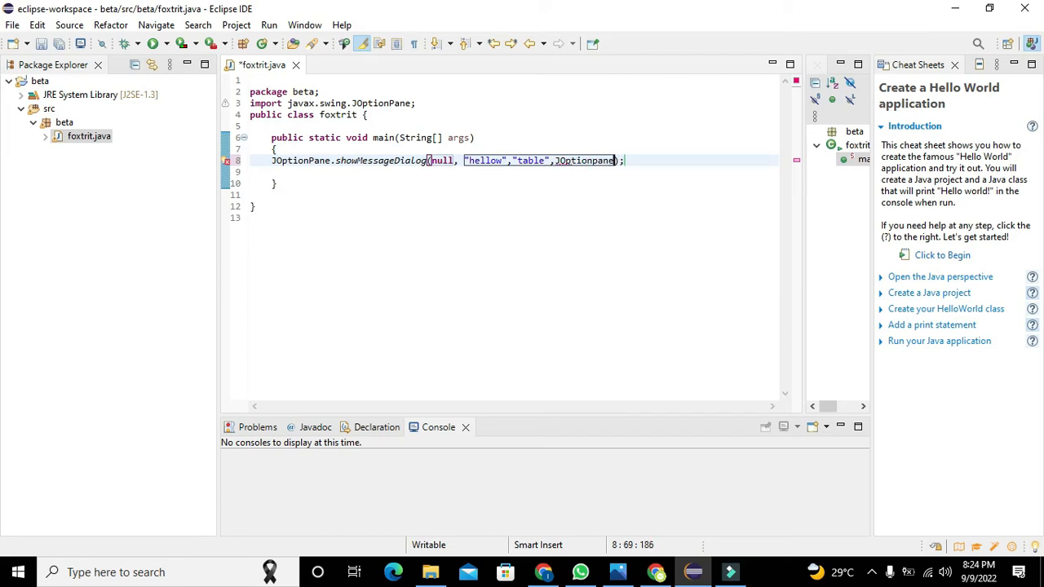
- Complete the final argument as JOptionPane.INFORMATION_MESSAGE
type(".")
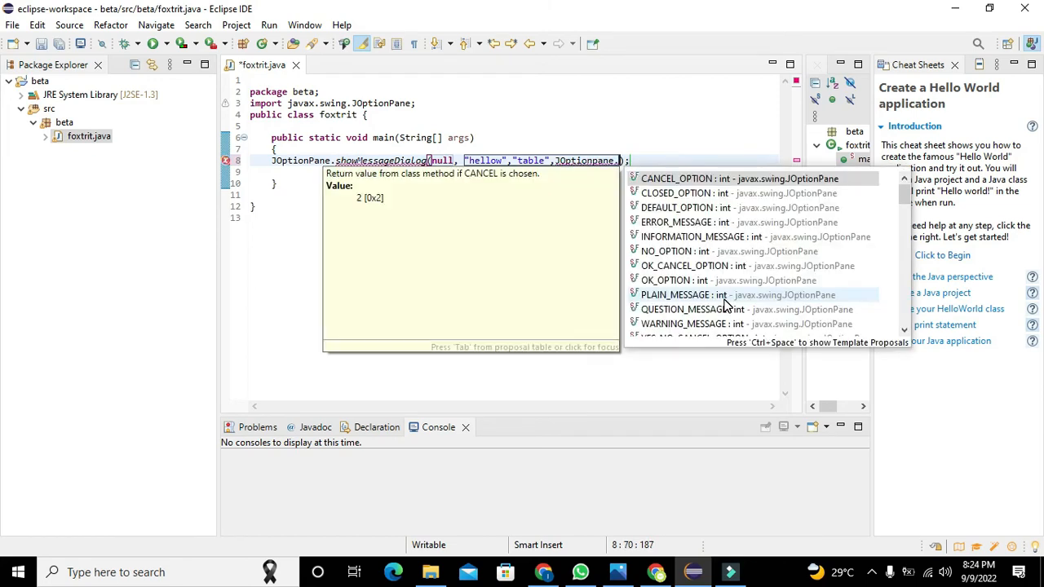
type("INF")
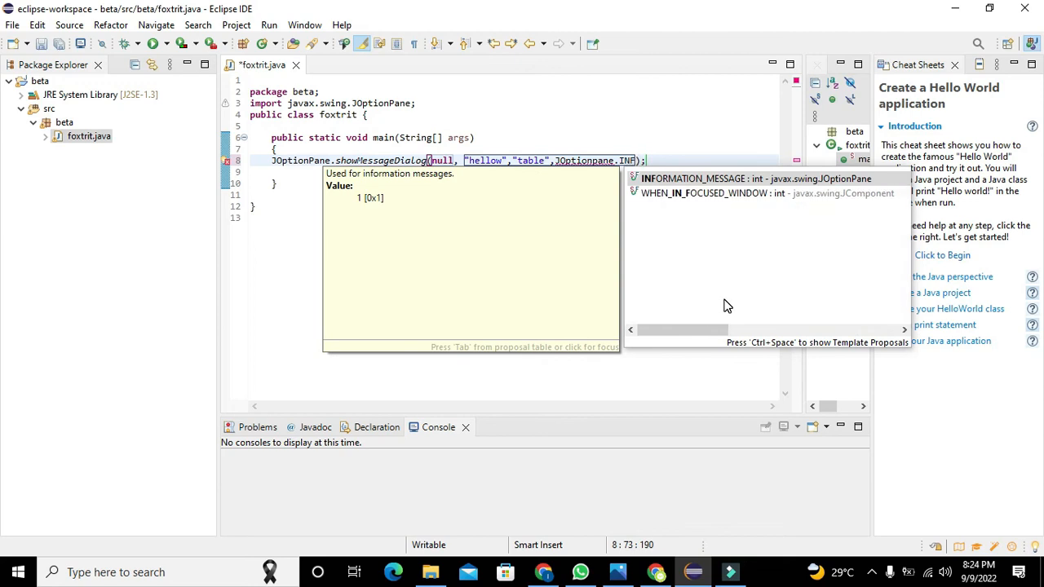
key("Escape")
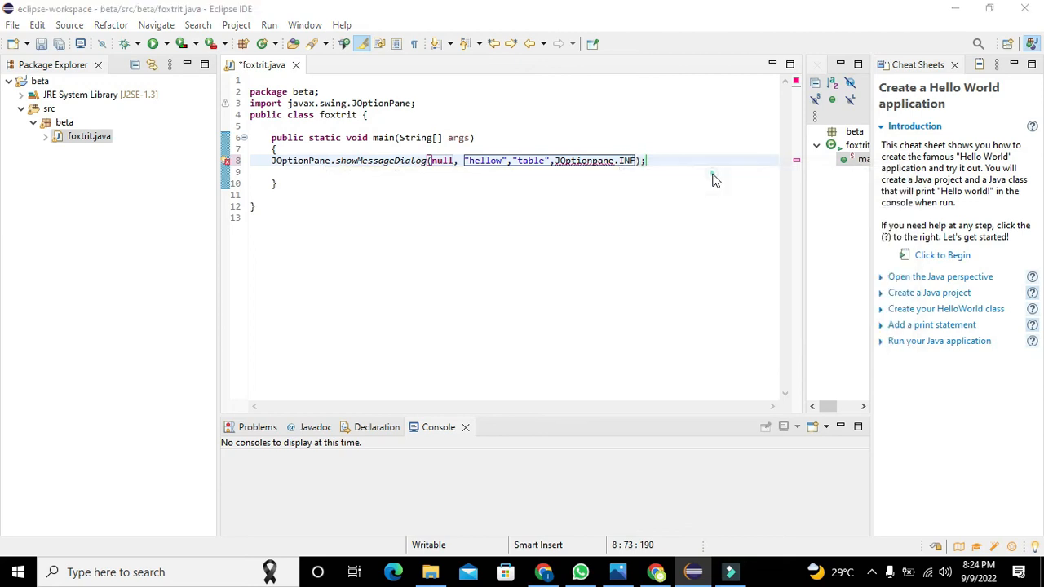
type("INFORMATION_MESSAGE")
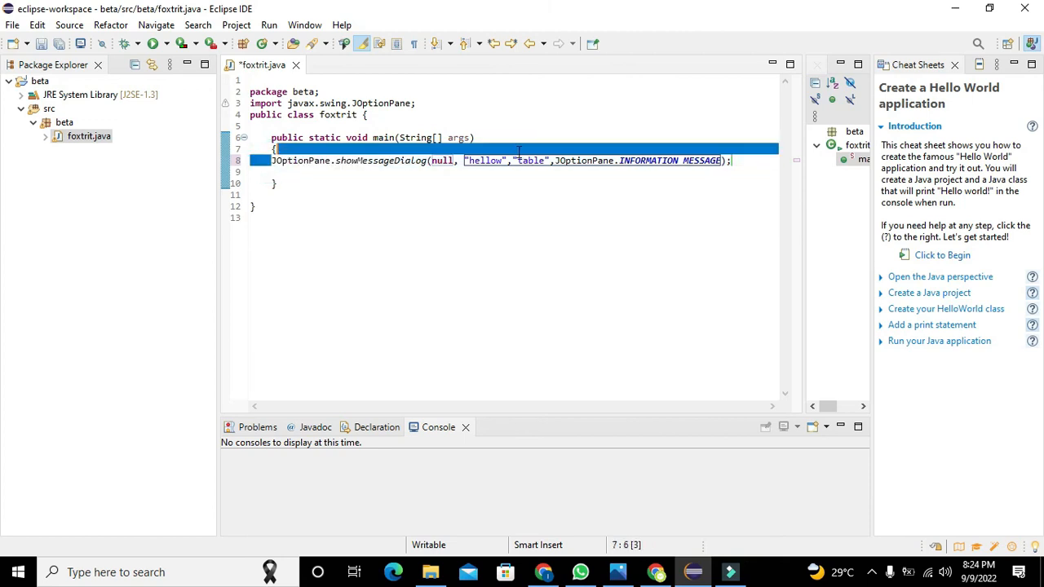
- Run foxtrit, saving on launch, to show the 'table' dialog saying 'hellow'
left_click(731, 160)
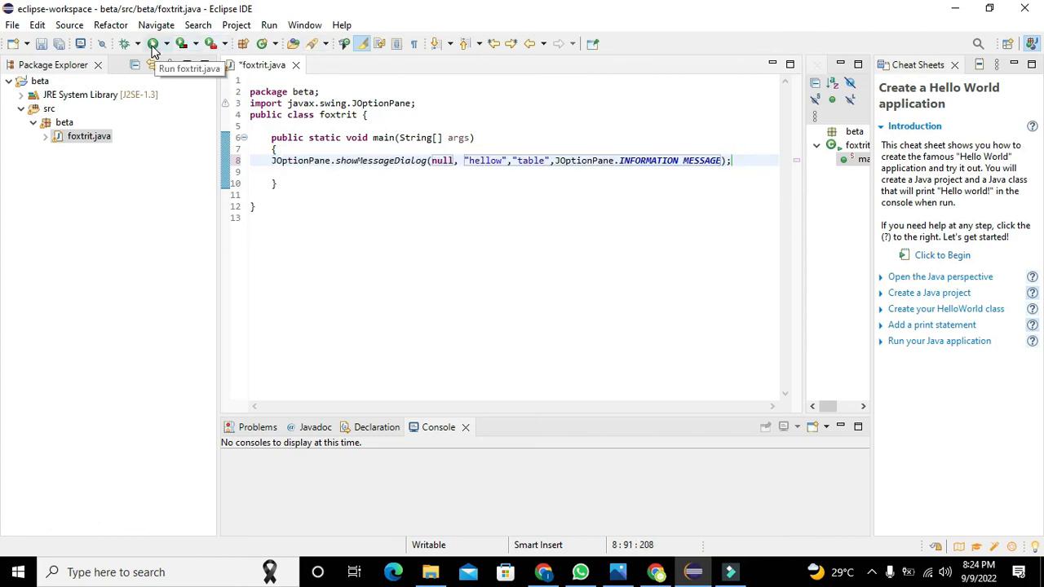
left_click(153, 42)
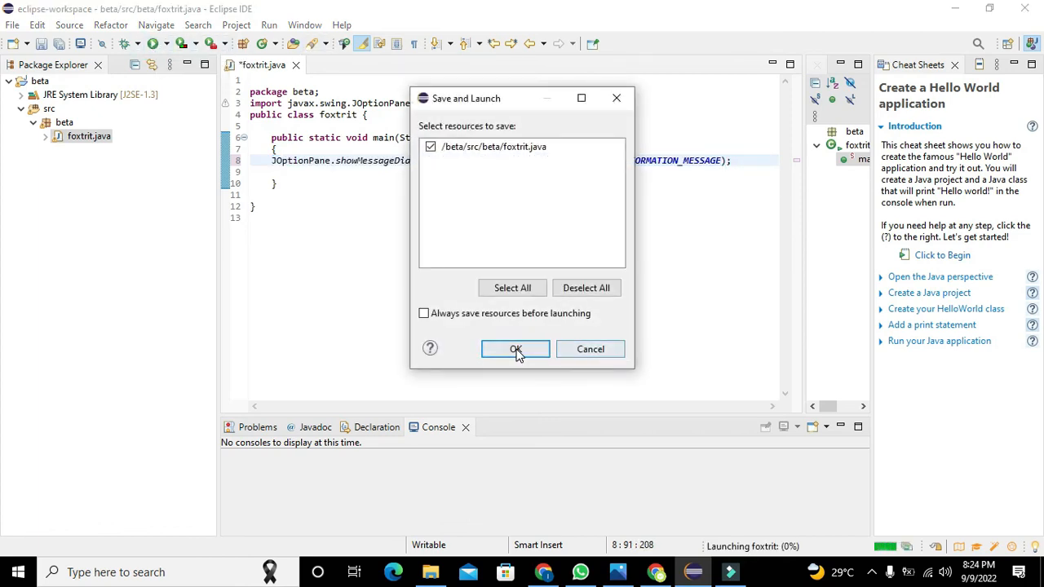
left_click(515, 349)
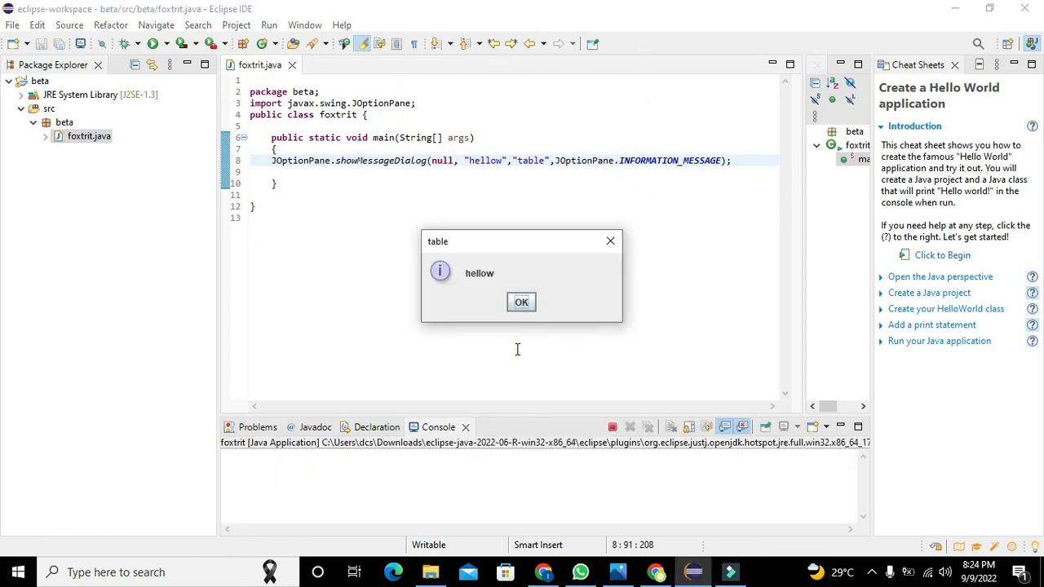
mouse_move(453, 246)
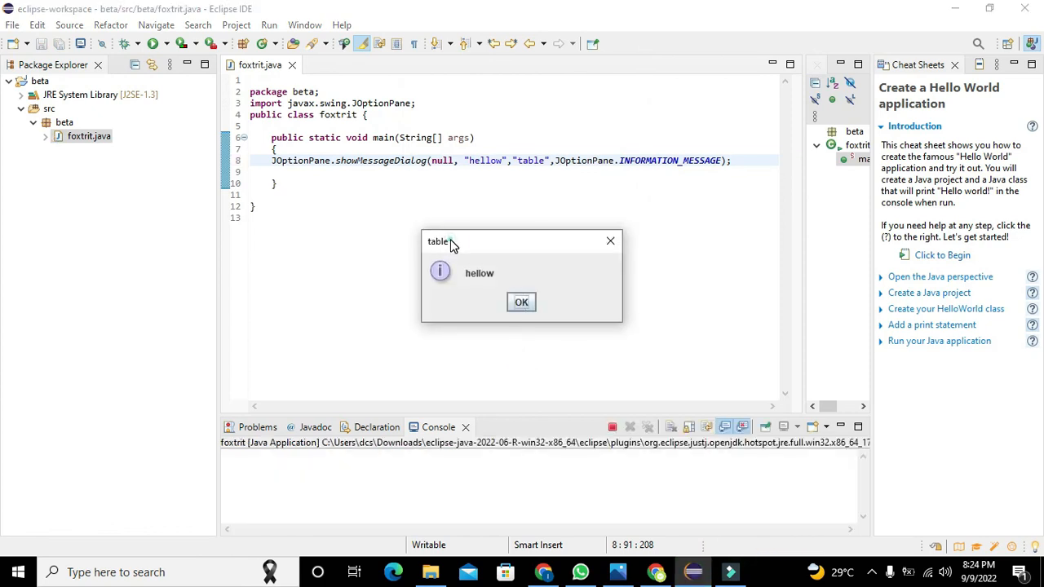